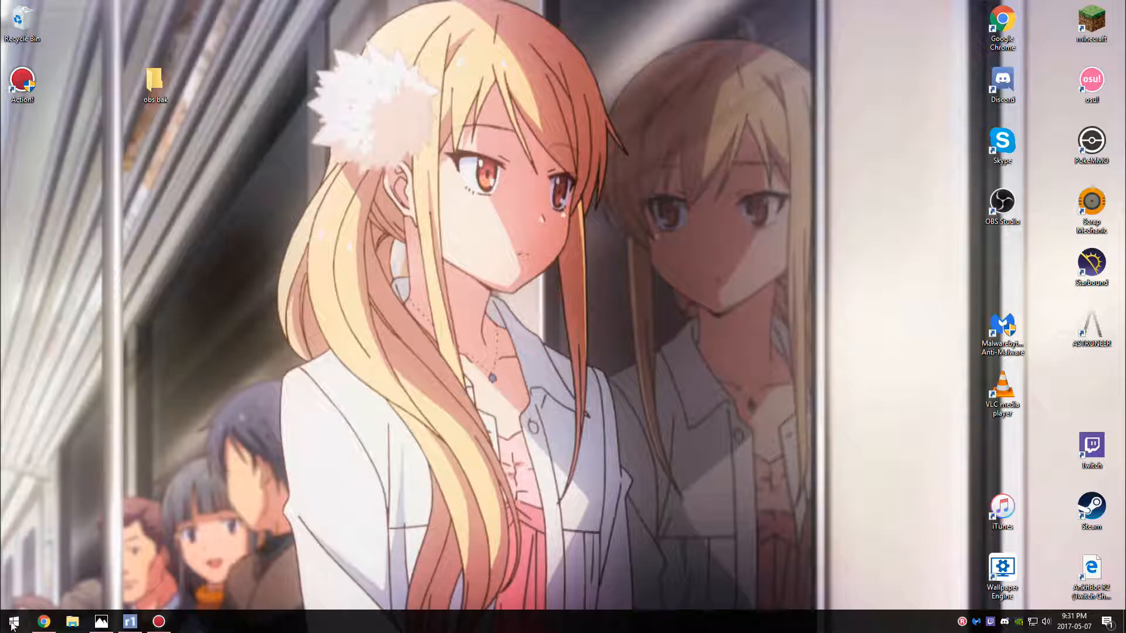
Check the system information page from the system tools list and close it
{"action": "right_click", "coordinate": [13, 622]}
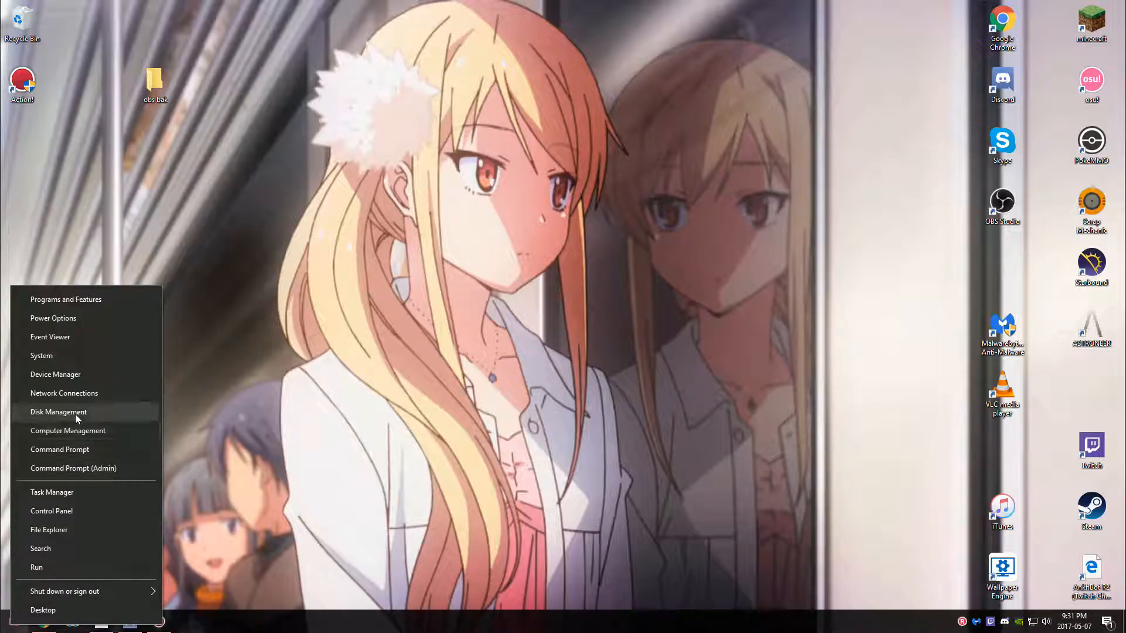
{"action": "mouse_move", "coordinate": [71, 318]}
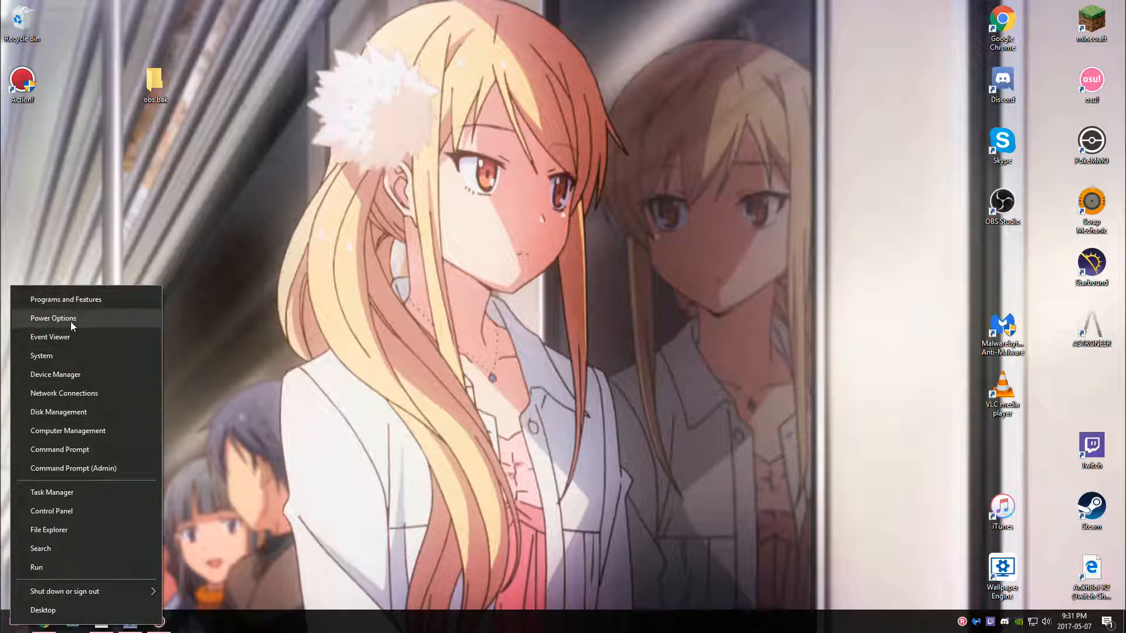
{"action": "left_click", "coordinate": [41, 355]}
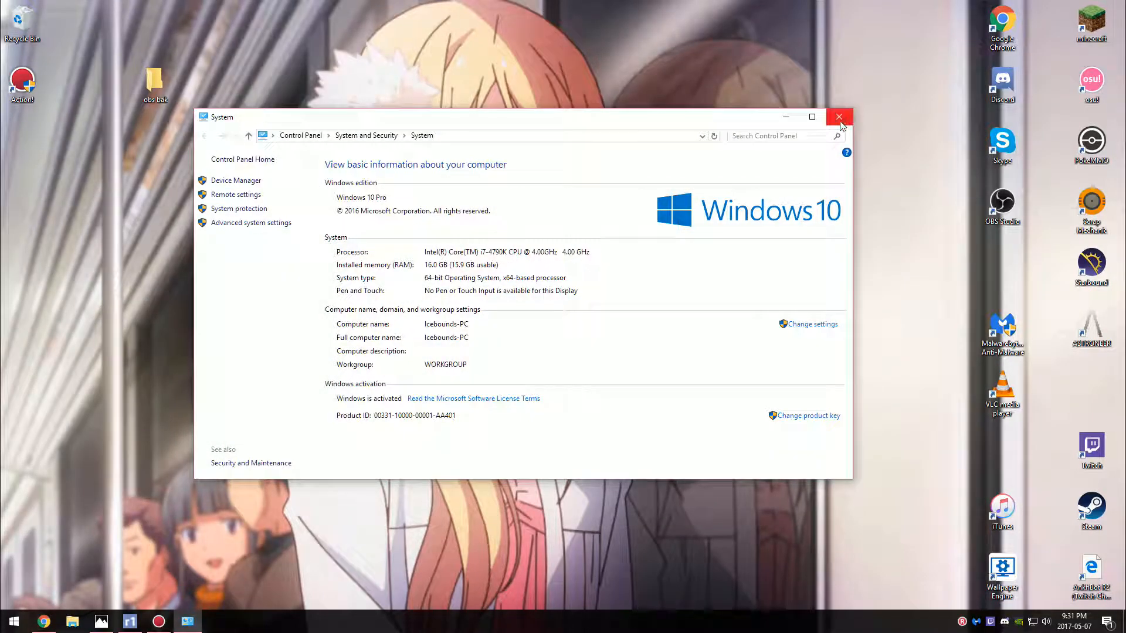
{"action": "left_click", "coordinate": [838, 116]}
{"action": "type", "text": "sy"}
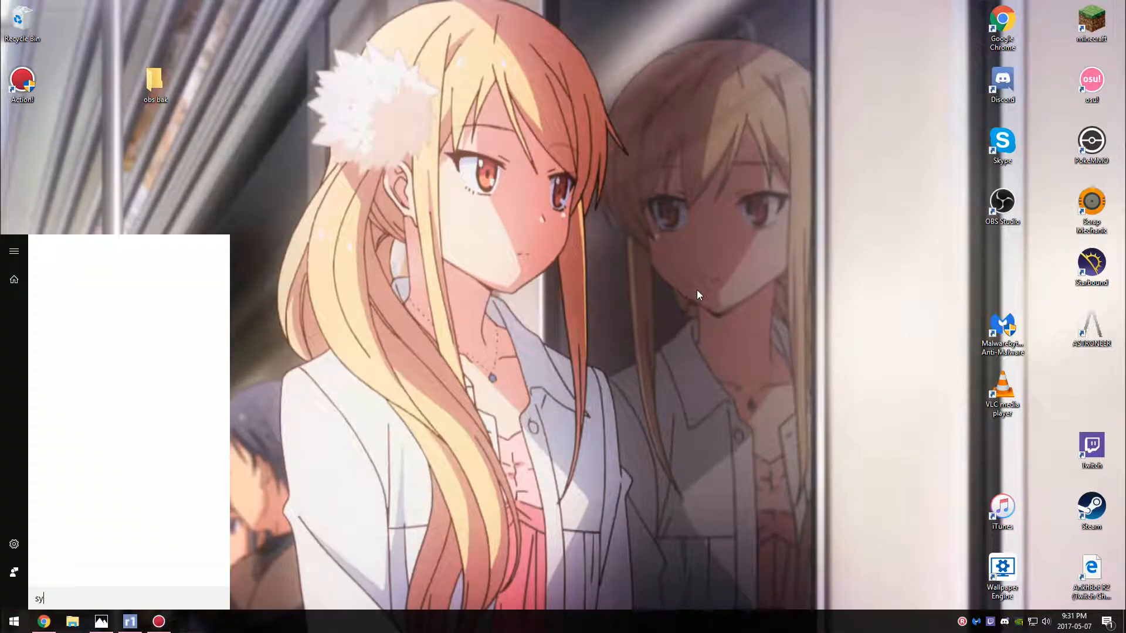
{"action": "key", "text": "enter"}
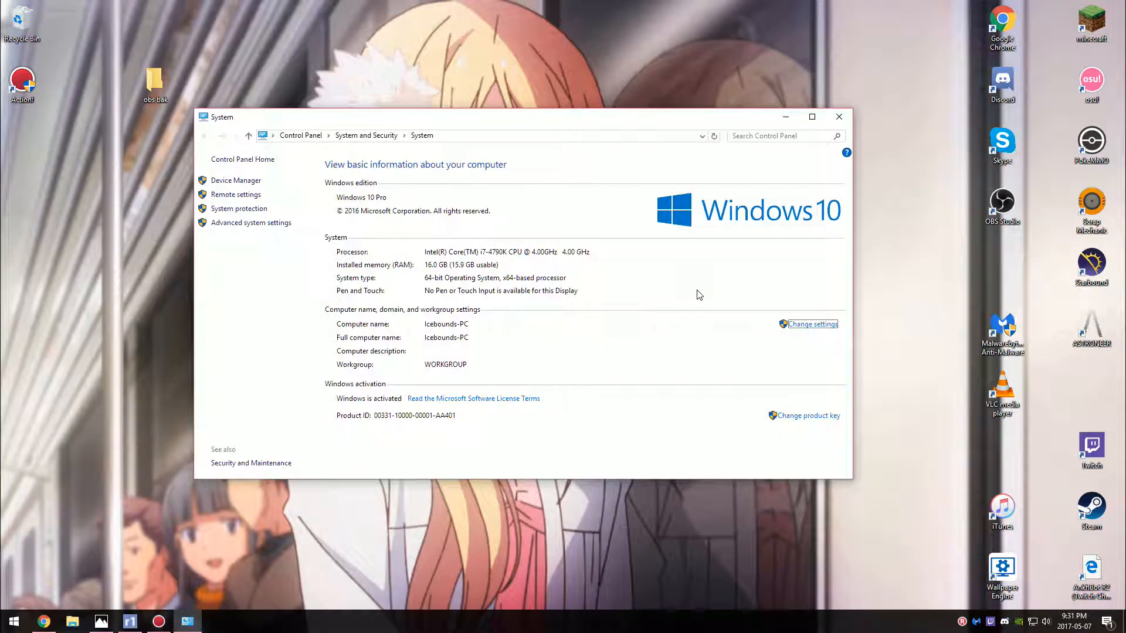
{"action": "mouse_move", "coordinate": [347, 286]}
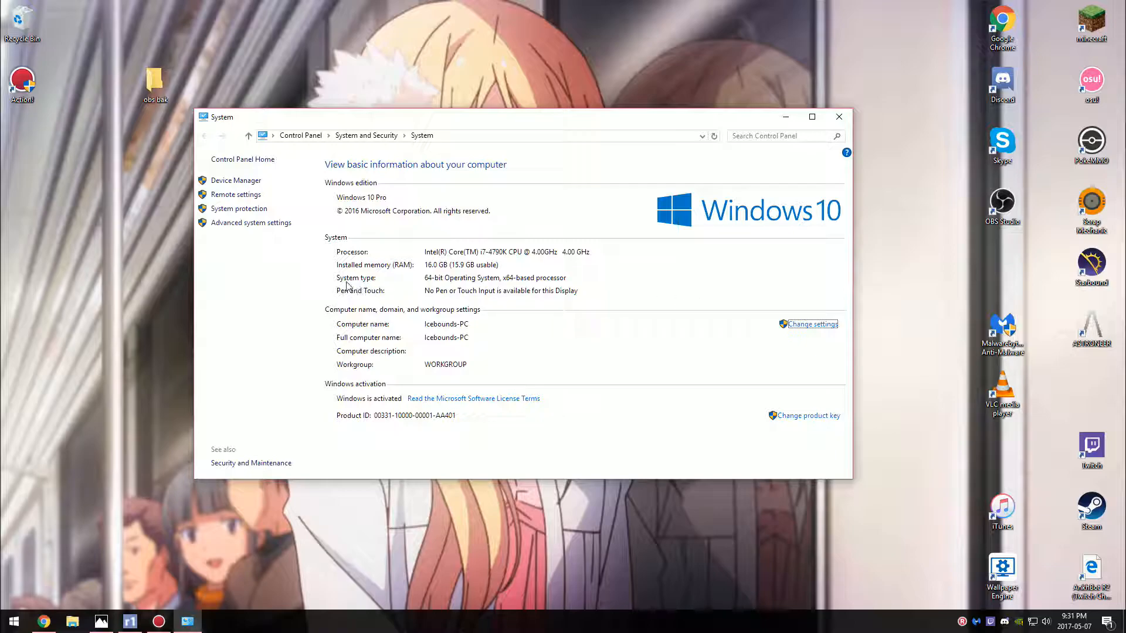
{"action": "mouse_move", "coordinate": [366, 285]}
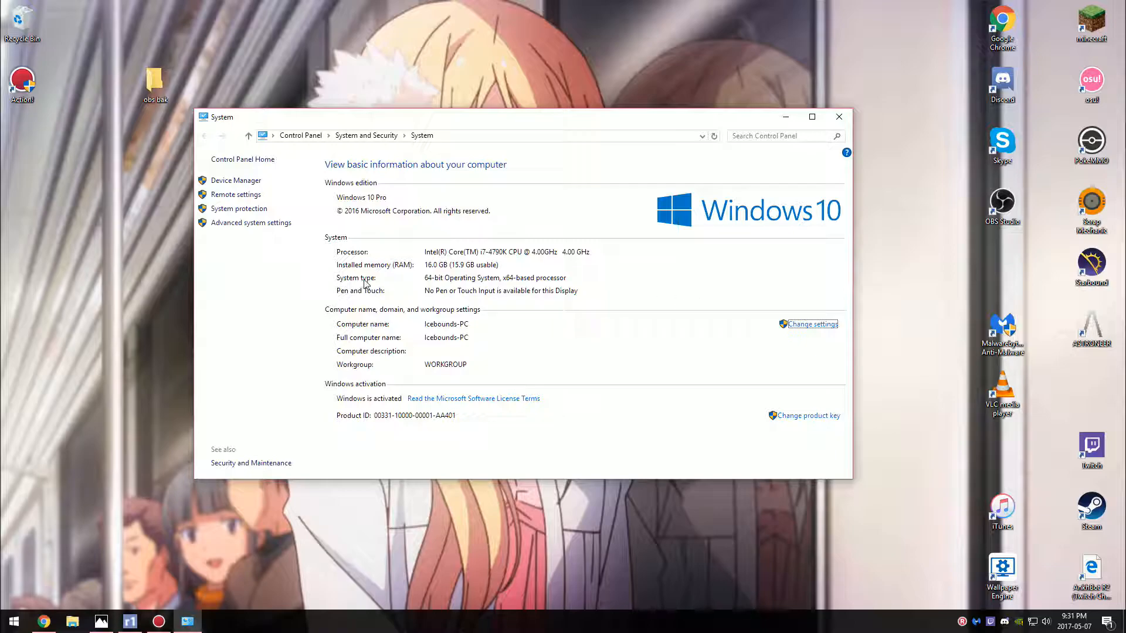
{"action": "mouse_move", "coordinate": [424, 282]}
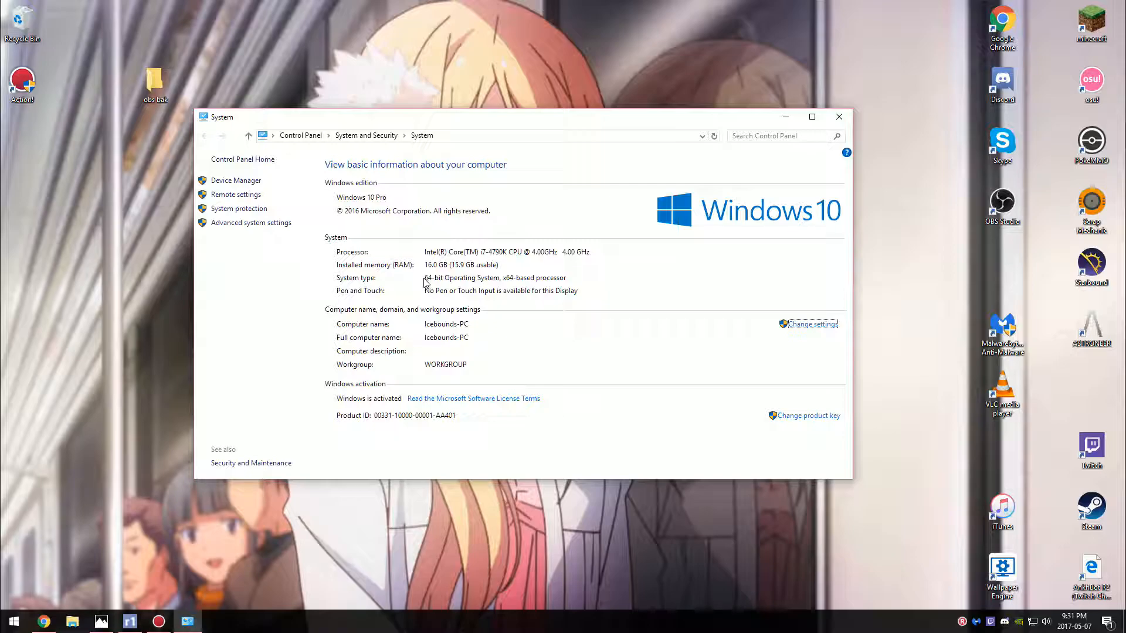
{"action": "mouse_move", "coordinate": [725, 183]}
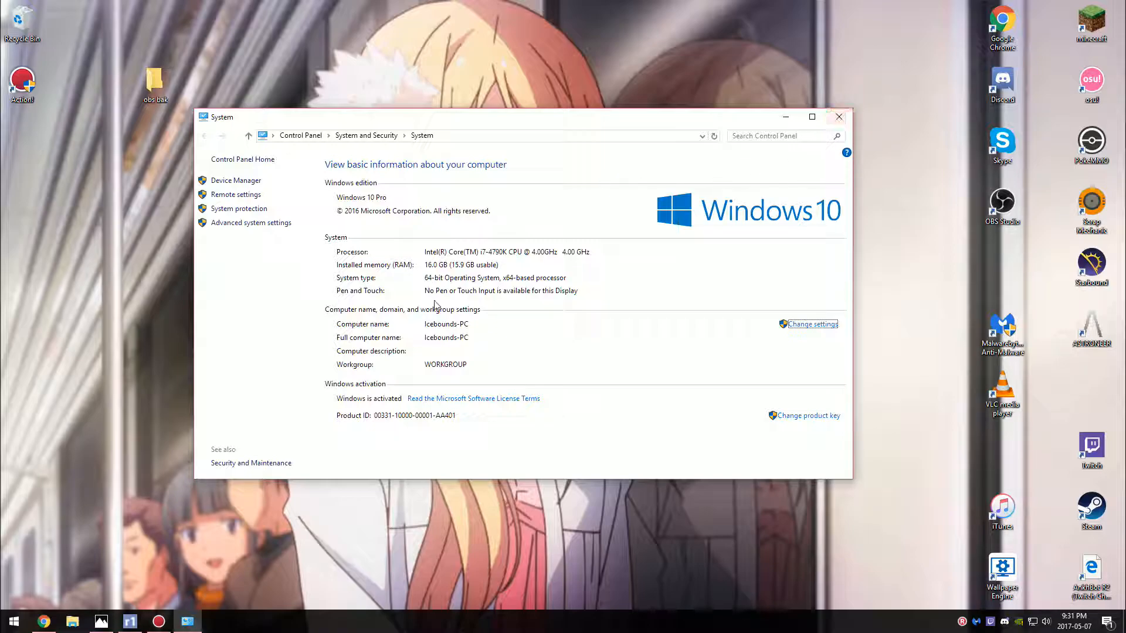
{"action": "mouse_move", "coordinate": [770, 177]}
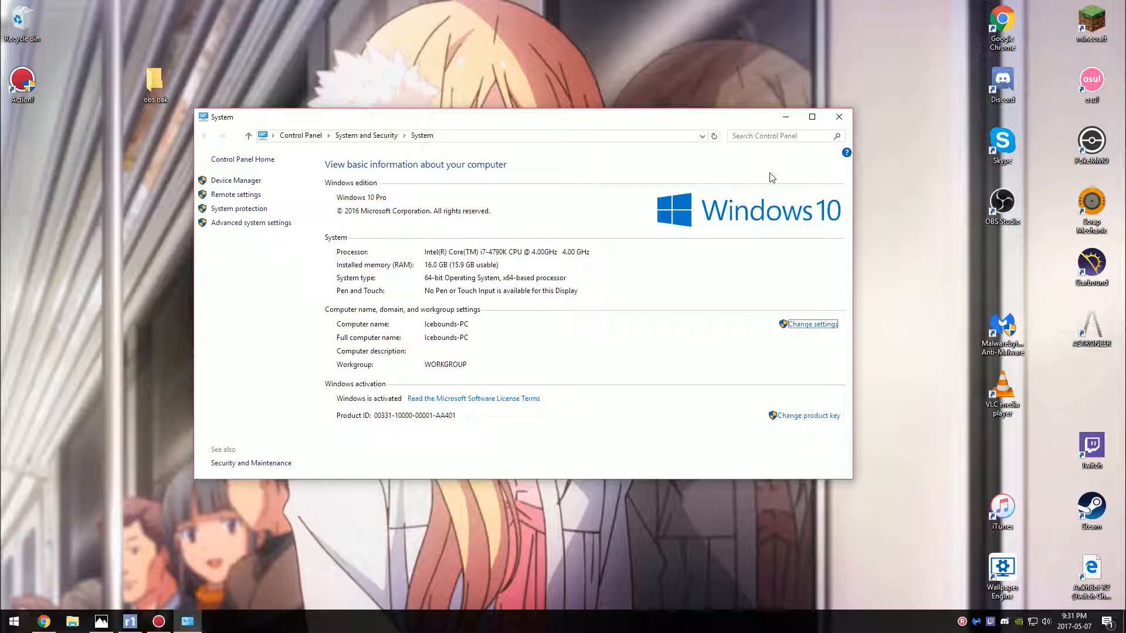
{"action": "left_click", "coordinate": [837, 116]}
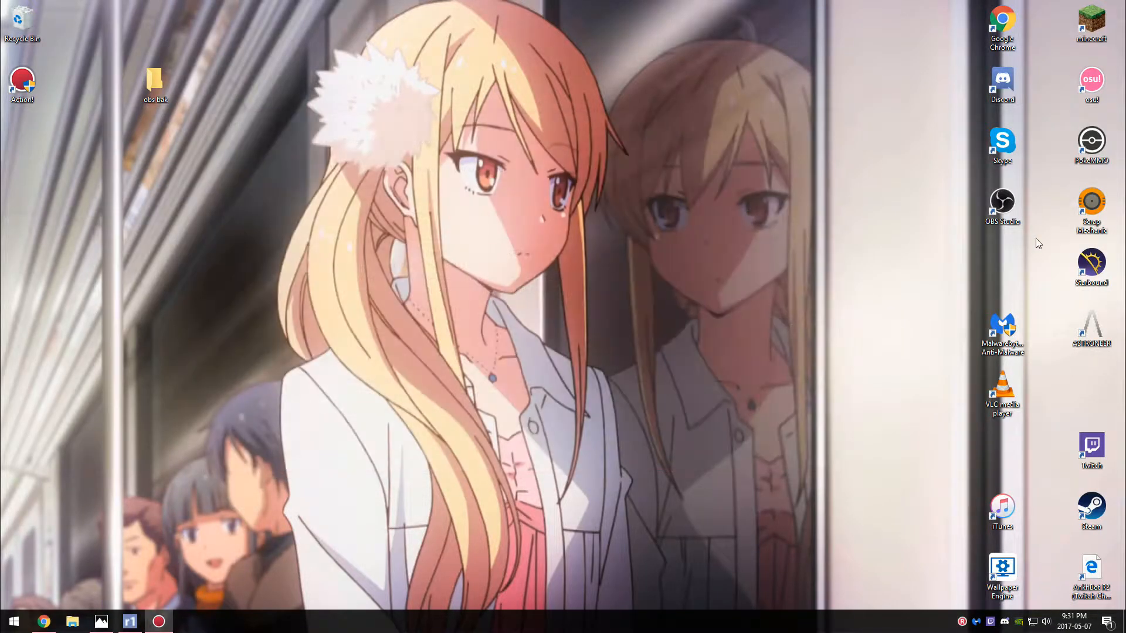
{"action": "mouse_move", "coordinate": [1003, 201]}
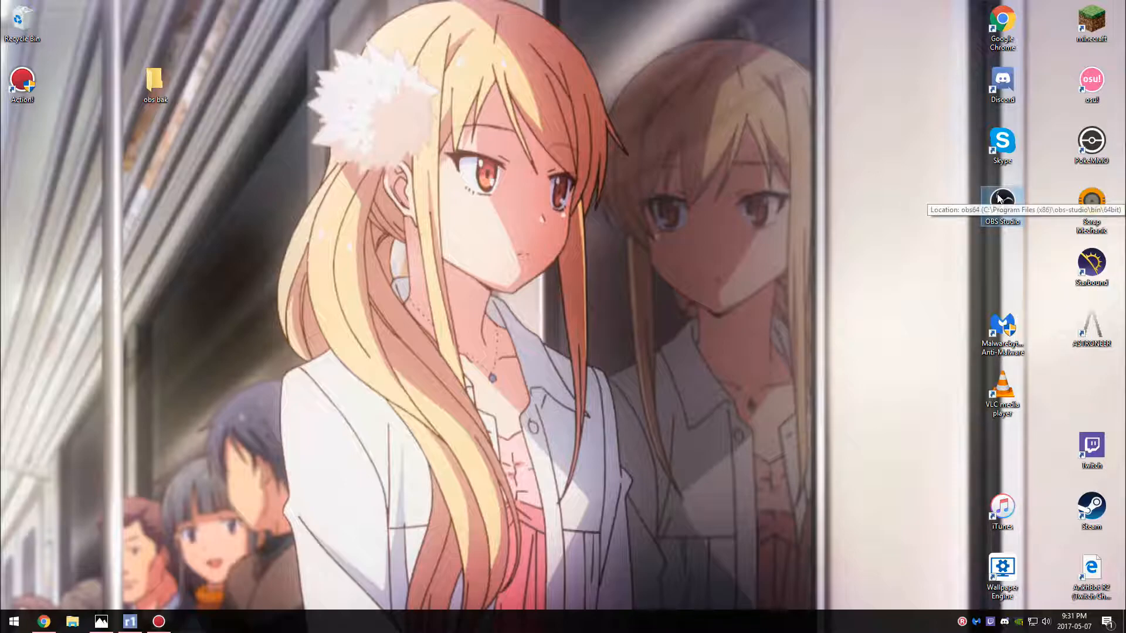
{"action": "mouse_move", "coordinate": [981, 203]}
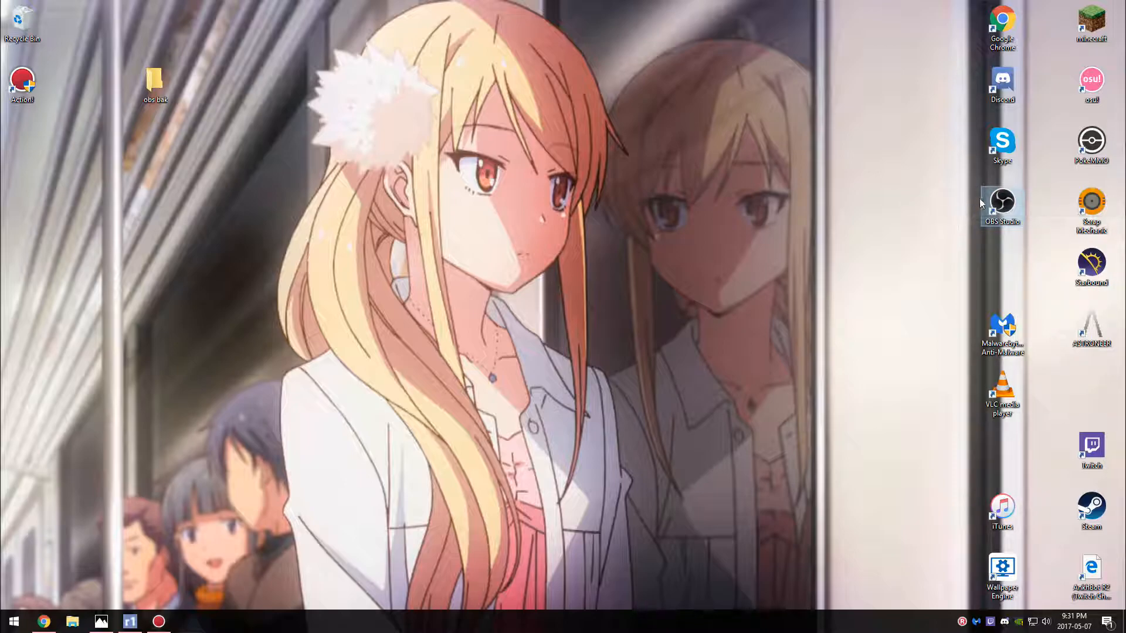
Locate obs64.exe in the OBS Studio bin > 64bit install folder and run it
{"action": "right_click", "coordinate": [1001, 204]}
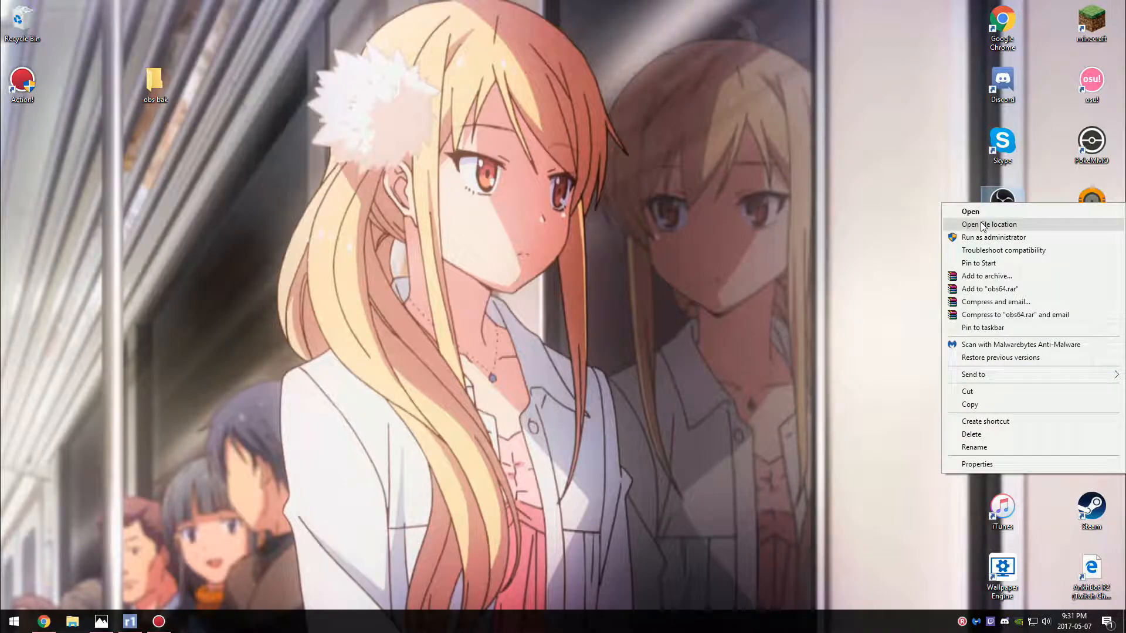
{"action": "left_click", "coordinate": [990, 224]}
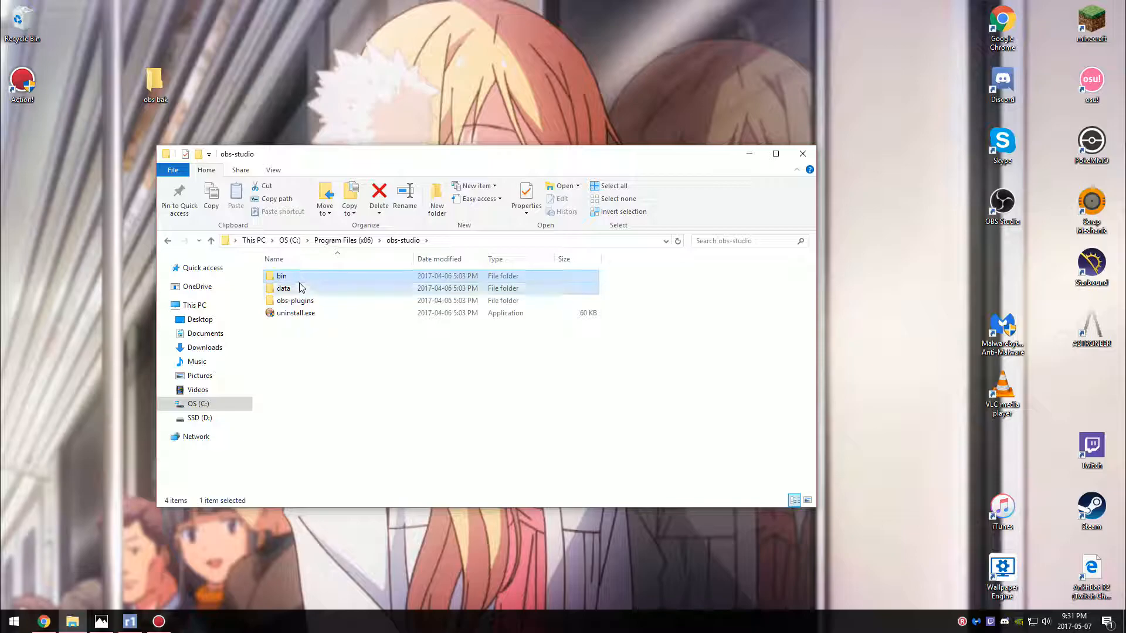
{"action": "double_click", "coordinate": [282, 275]}
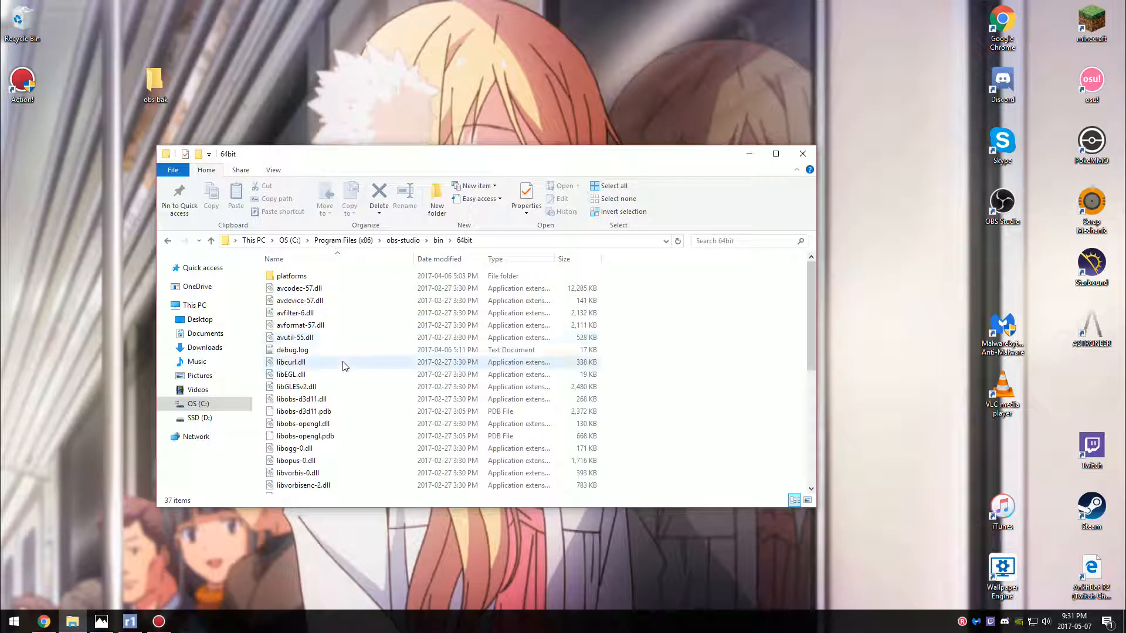
{"action": "left_click", "coordinate": [292, 339]}
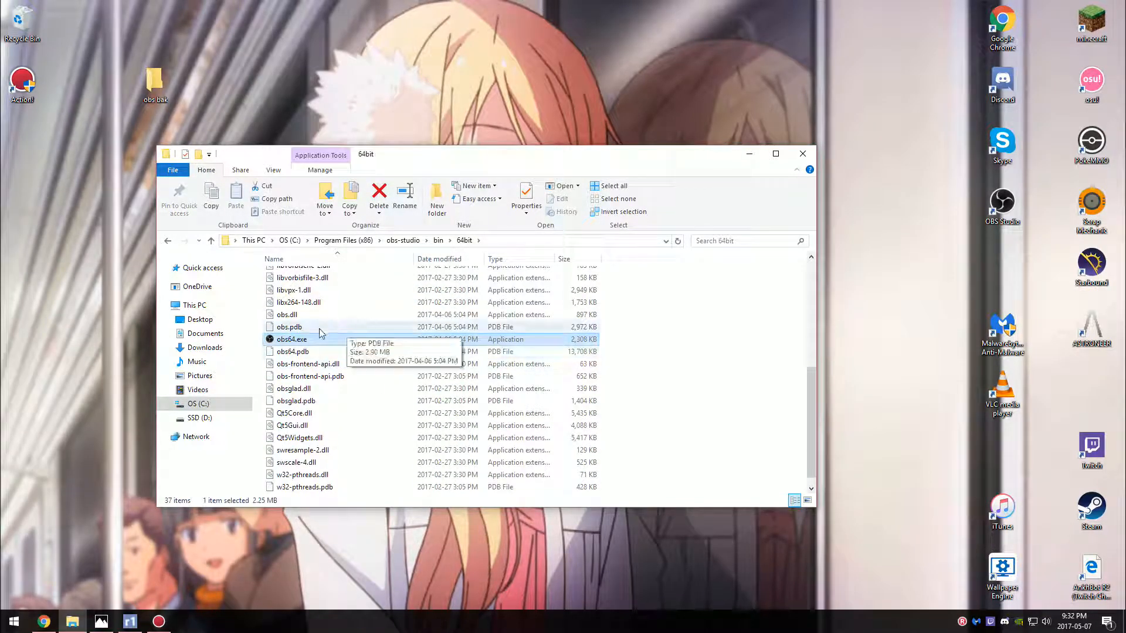
{"action": "left_click", "coordinate": [293, 339]}
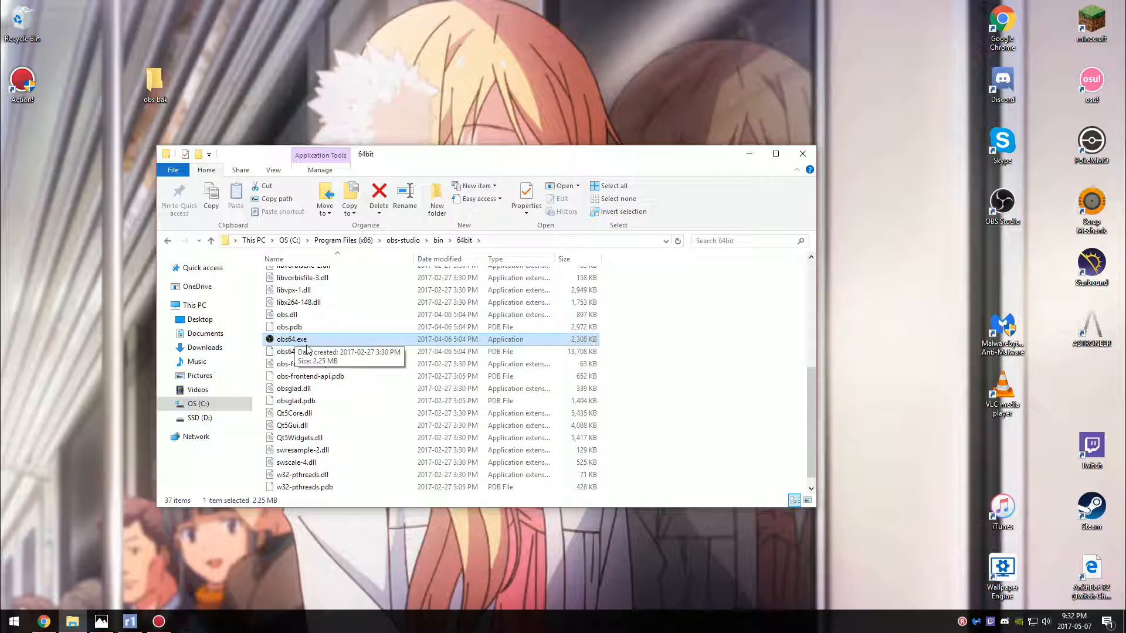
{"action": "right_click", "coordinate": [292, 339]}
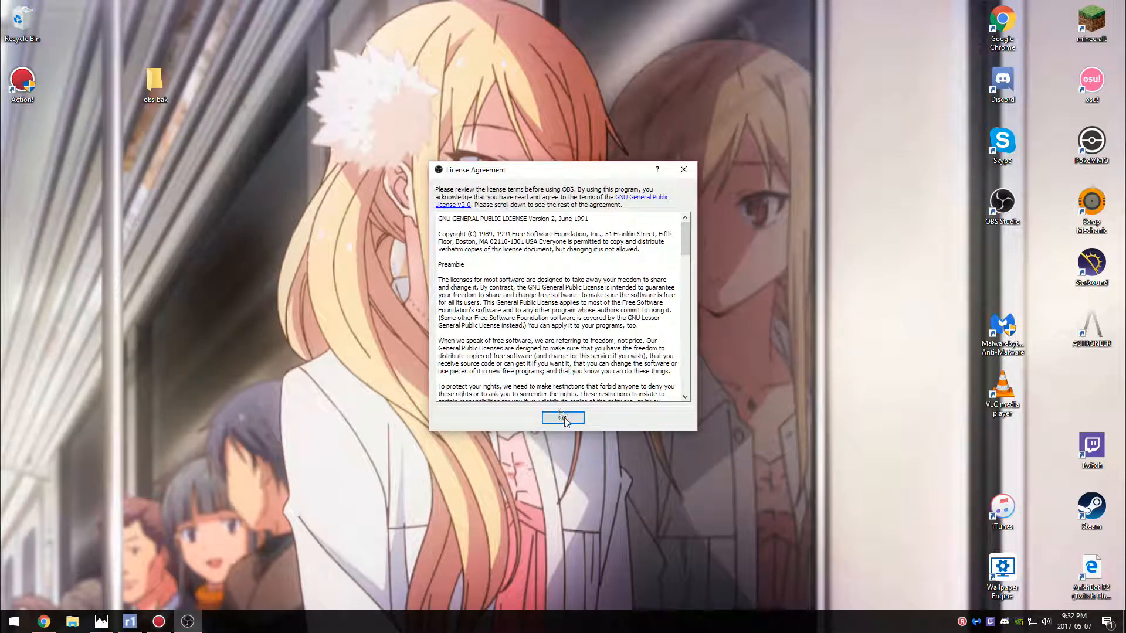
Accept the OBS license agreement and go into Settings
{"action": "left_click", "coordinate": [563, 419]}
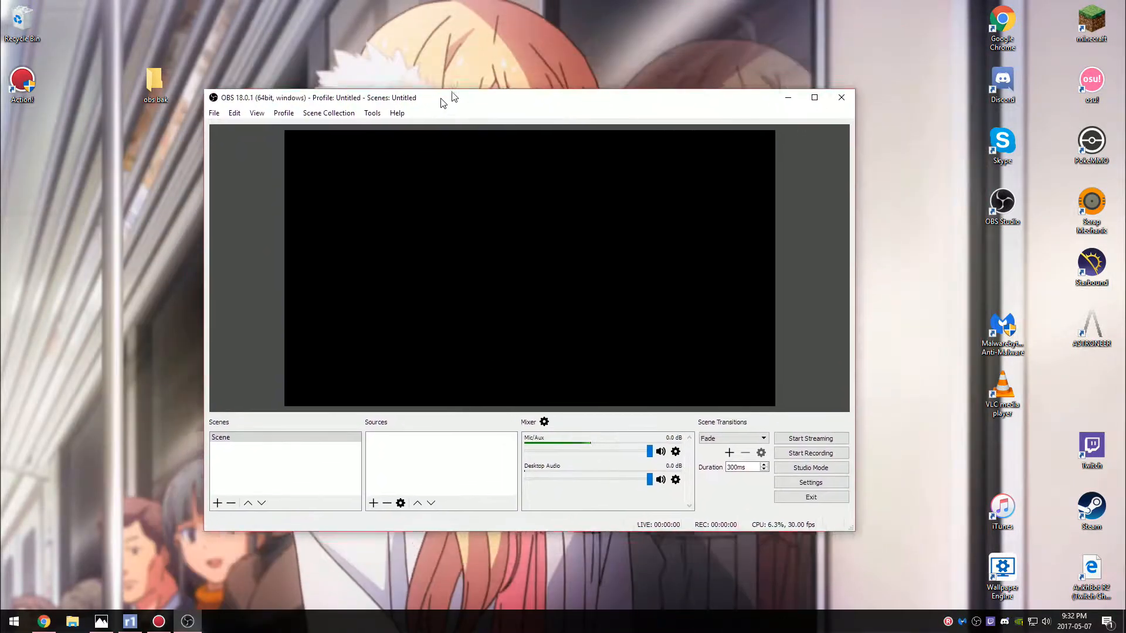
{"action": "left_click", "coordinate": [811, 482]}
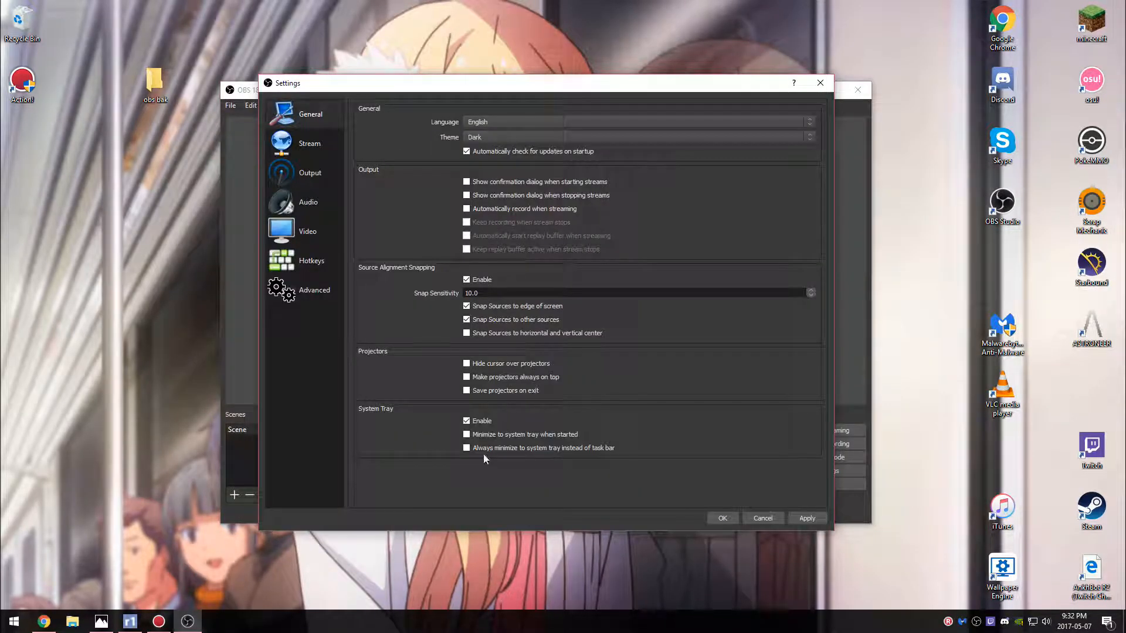
Enable always-minimize-to-tray and disable automatic update checks on startup
{"action": "left_click", "coordinate": [467, 447]}
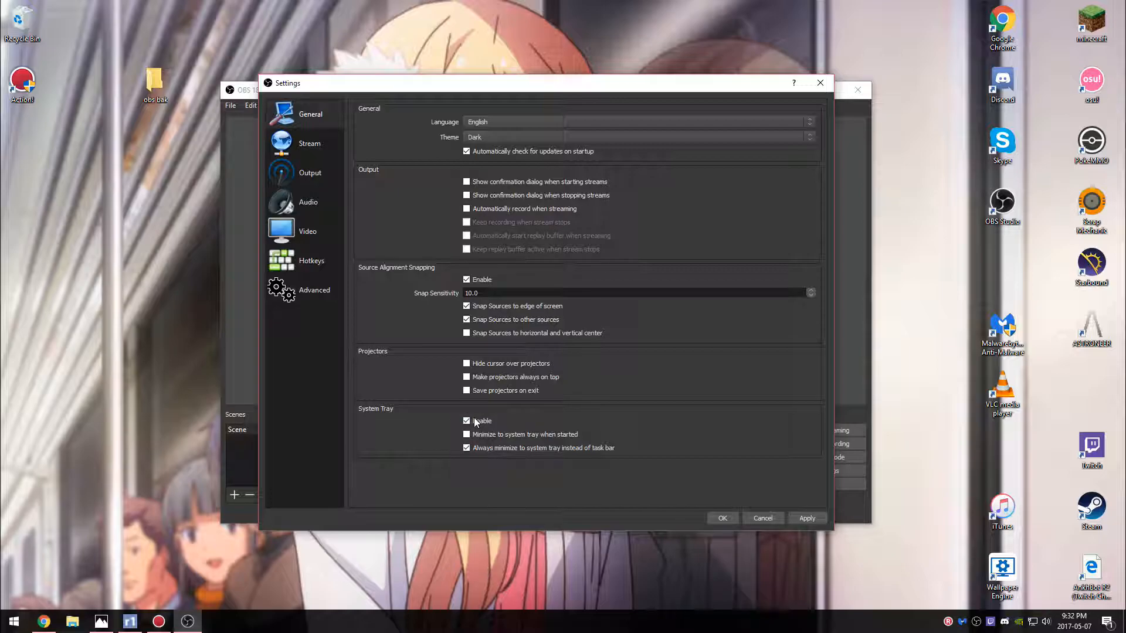
{"action": "left_click", "coordinate": [467, 151]}
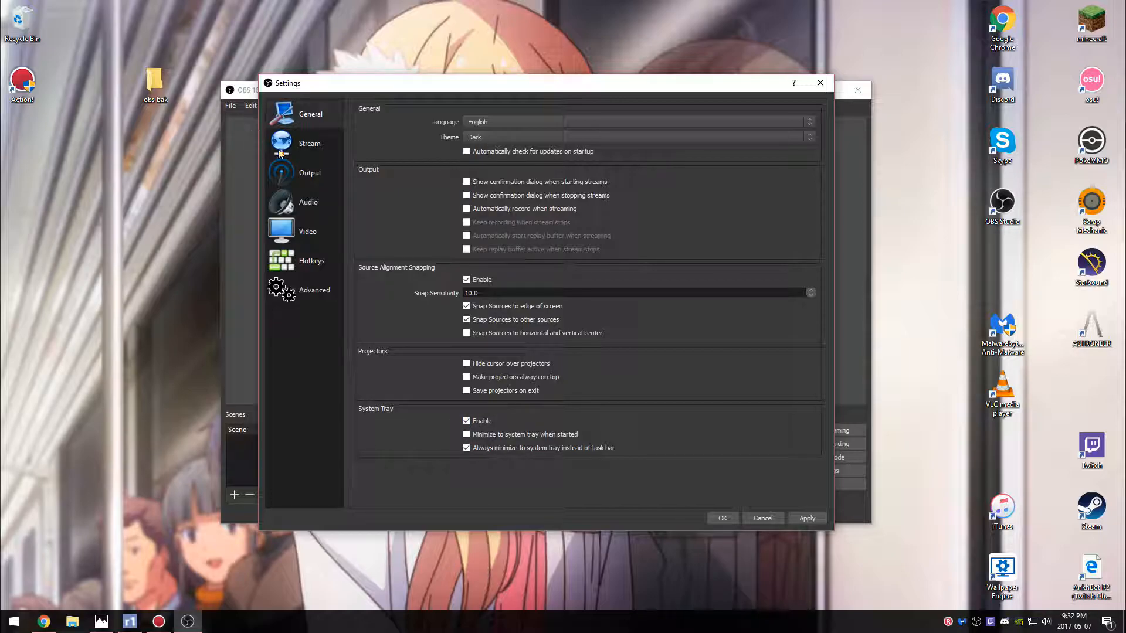
{"action": "left_click", "coordinate": [310, 143]}
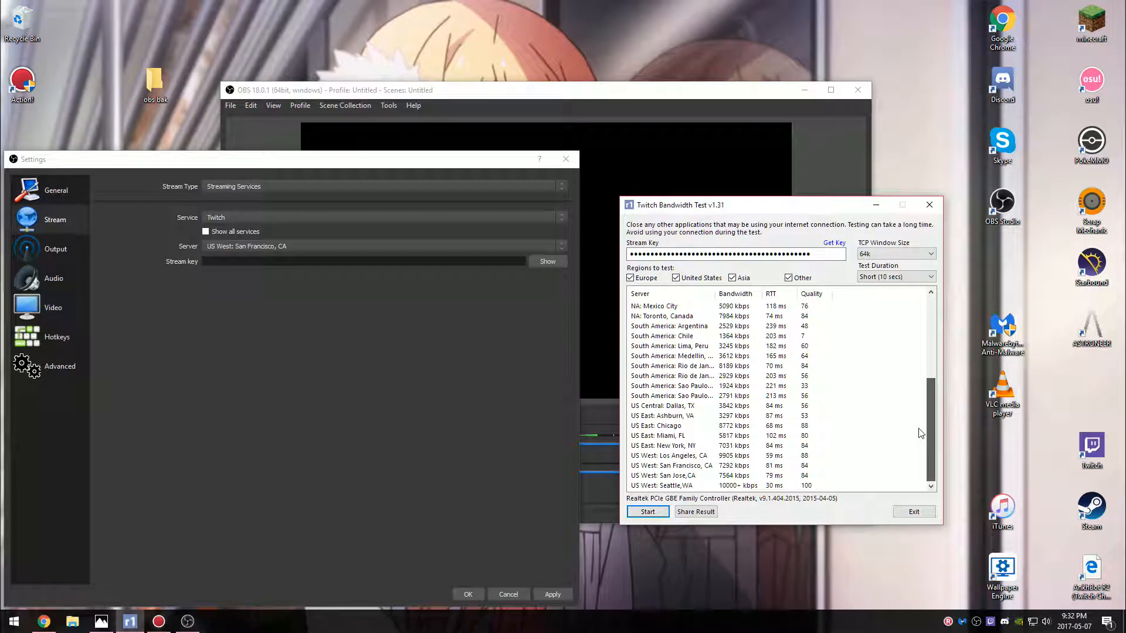
Highlight the US West: Seattle, WA result showing 10000+ kbps and quality 100
{"action": "left_click", "coordinate": [660, 485]}
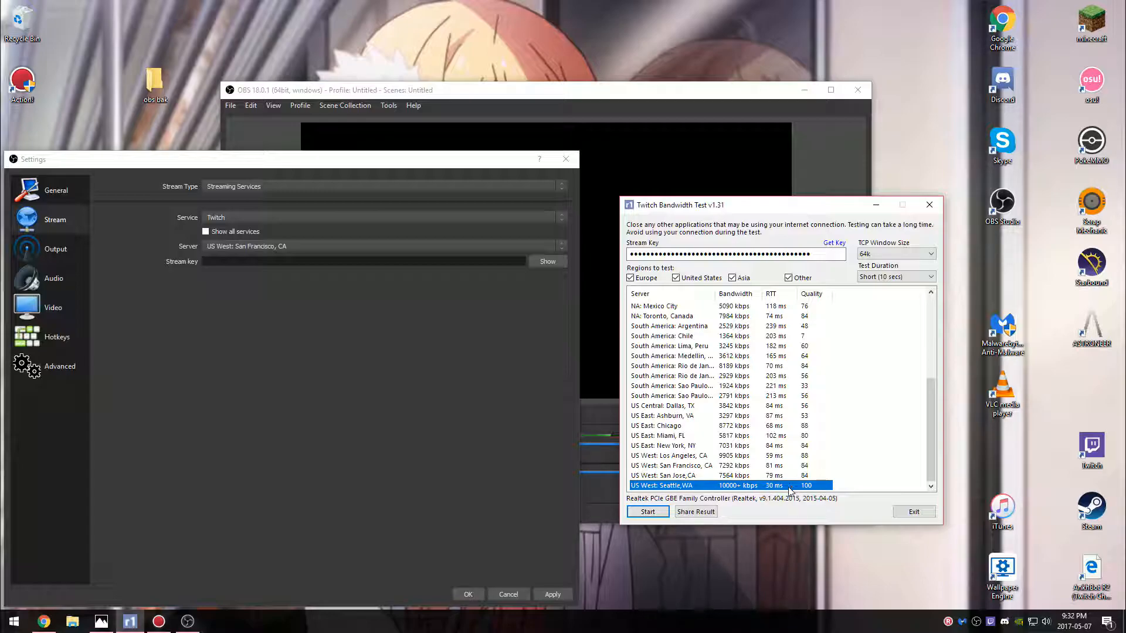
{"action": "mouse_move", "coordinate": [488, 308]}
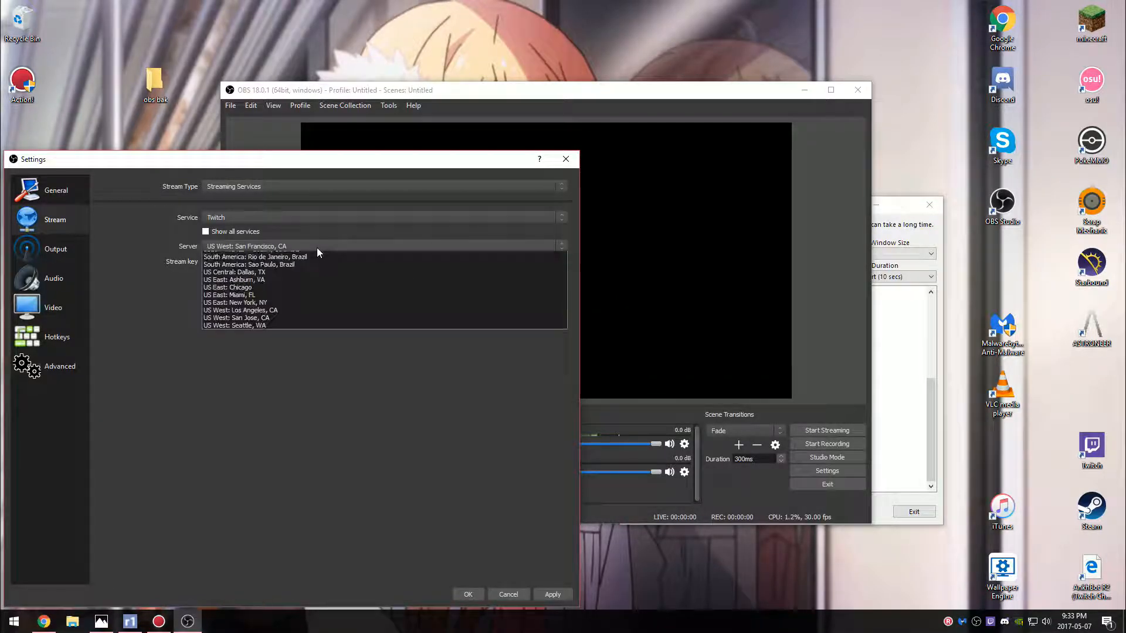
Set the Twitch stream server to US West: Seattle, WA and move to Output settings
{"action": "left_click", "coordinate": [234, 325]}
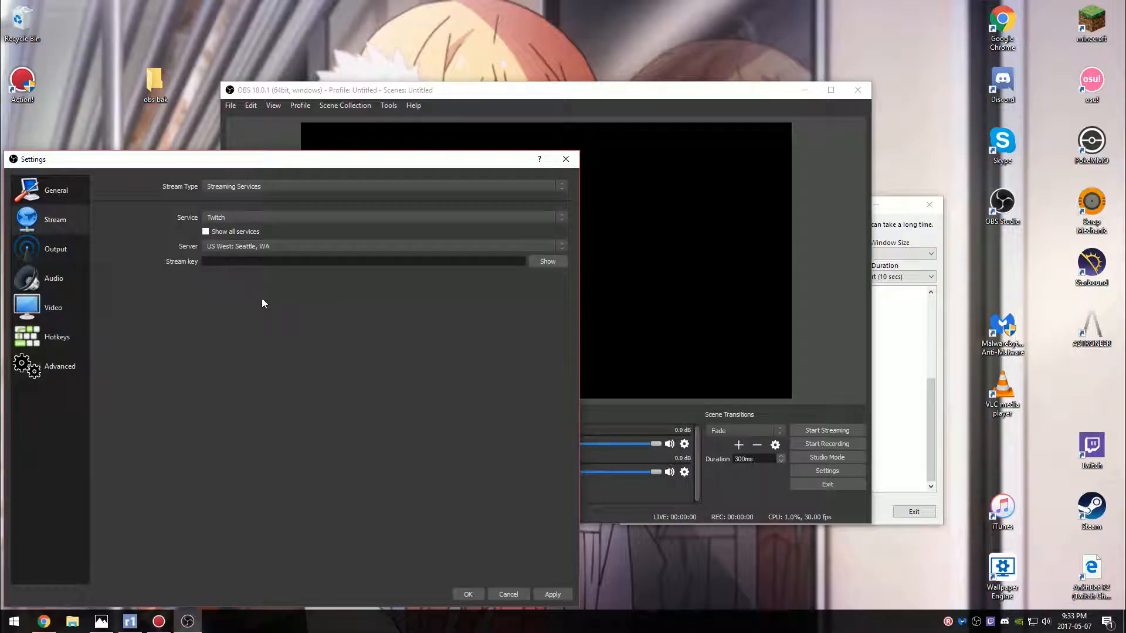
{"action": "left_click", "coordinate": [359, 261]}
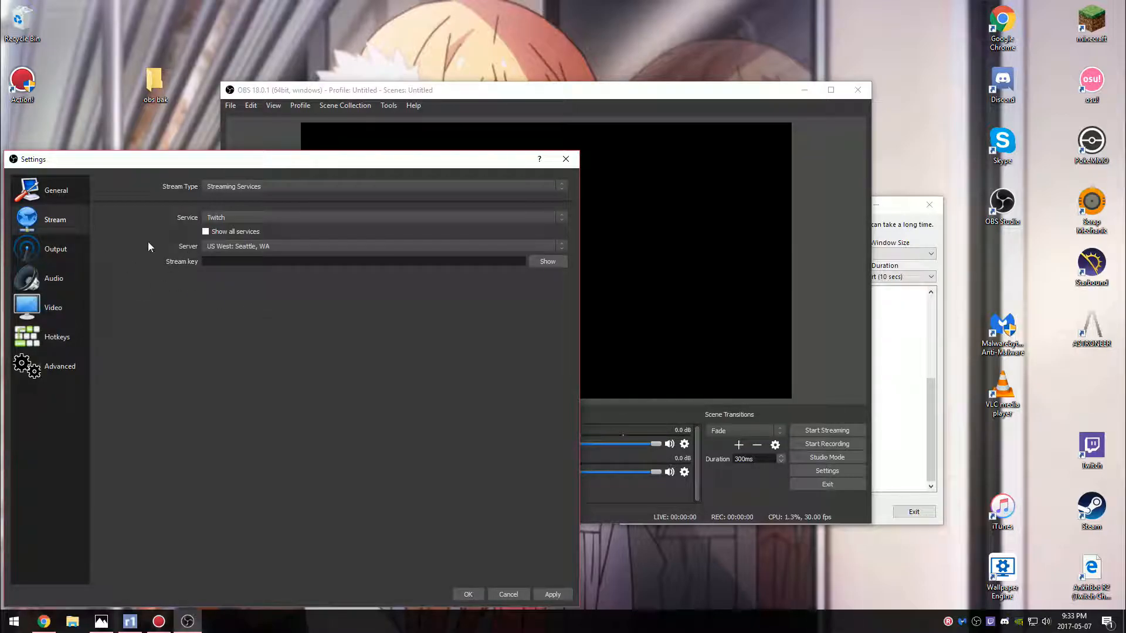
{"action": "left_click", "coordinate": [55, 248]}
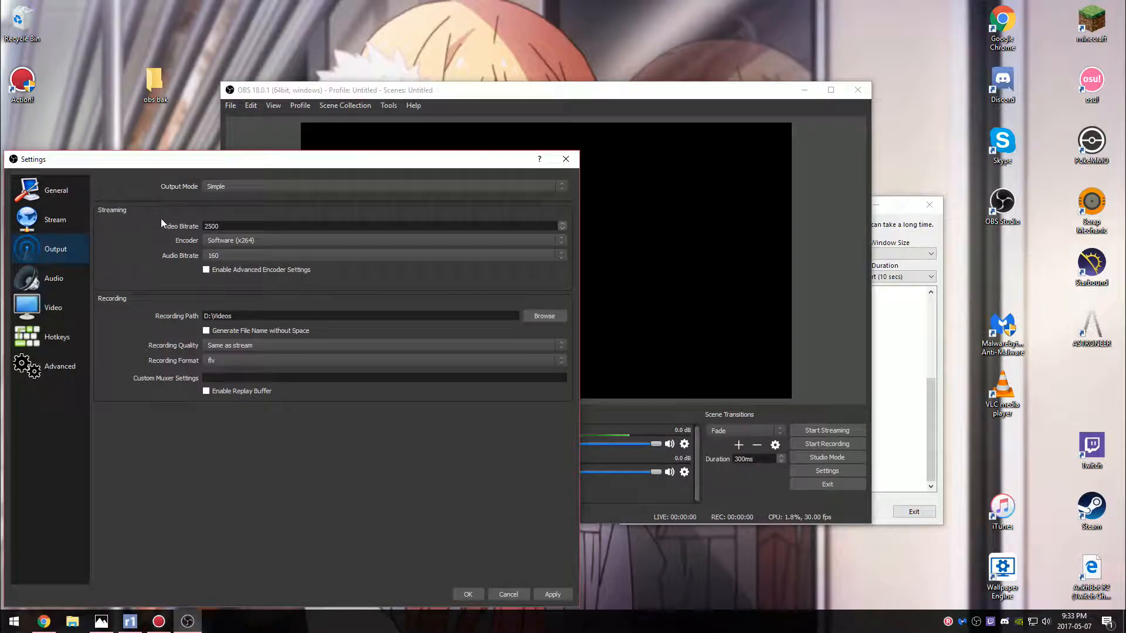
Set Output Mode to Advanced with NVENC H.264 as the streaming encoder
{"action": "left_click", "coordinate": [384, 186]}
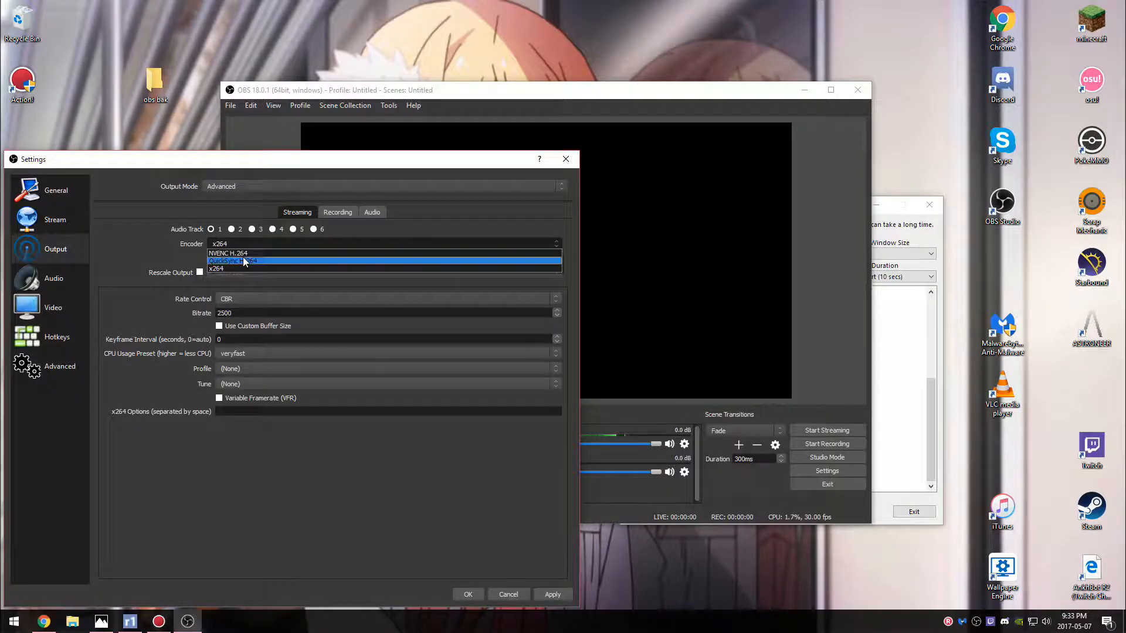
{"action": "mouse_move", "coordinate": [244, 253]}
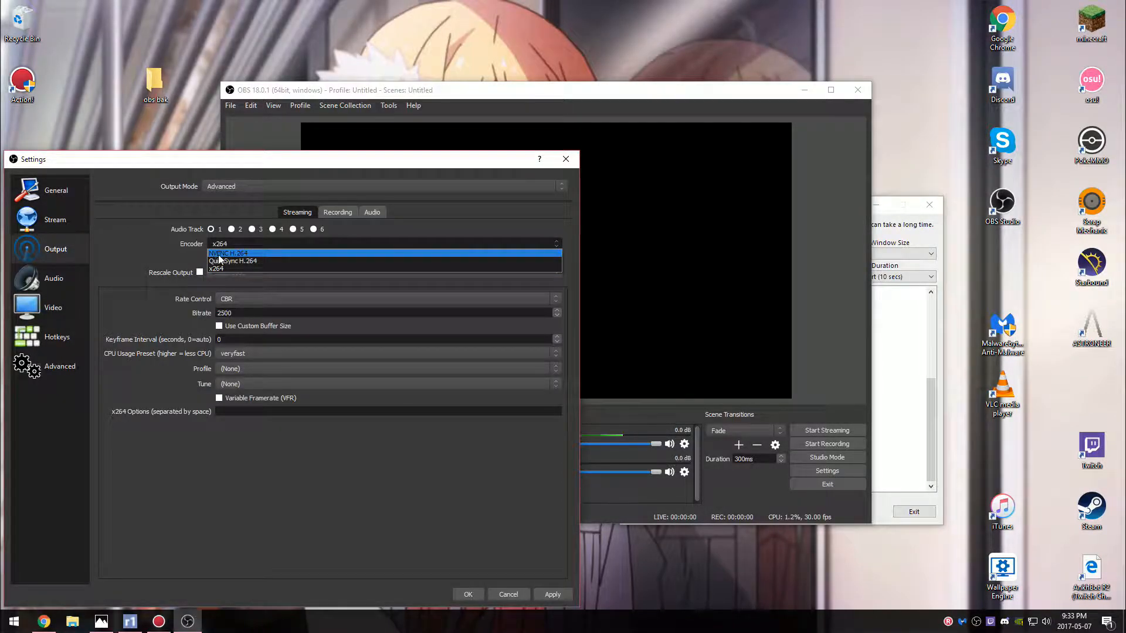
{"action": "left_click", "coordinate": [237, 253]}
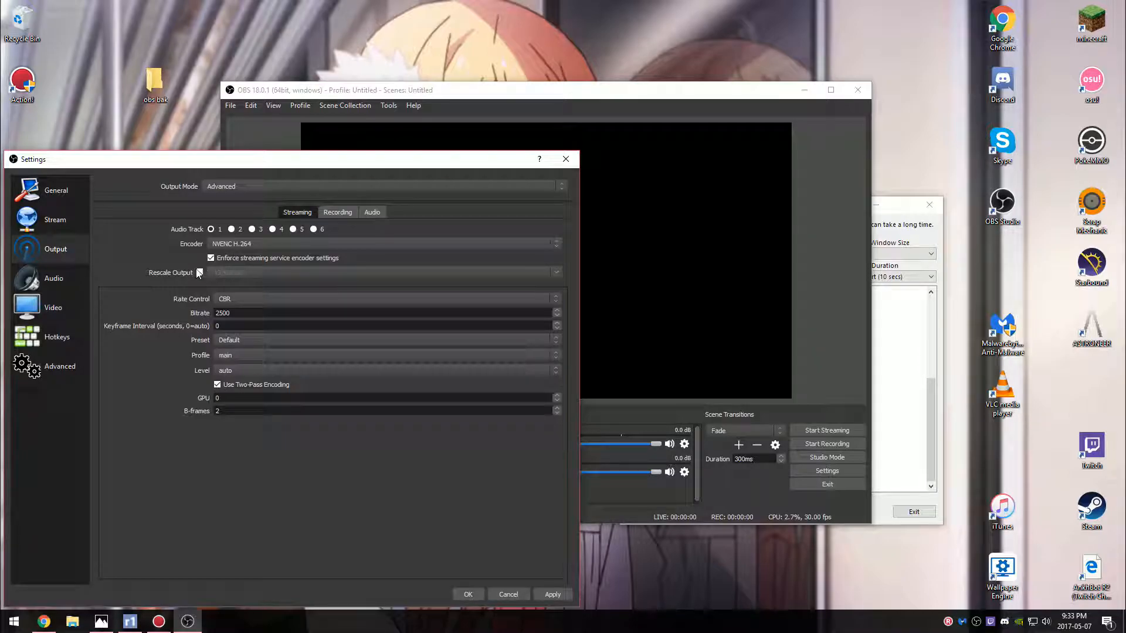
Enable Rescale Output to 1280x720, keep CBR bitrate 2500, keyframe interval 2
{"action": "left_click", "coordinate": [200, 272]}
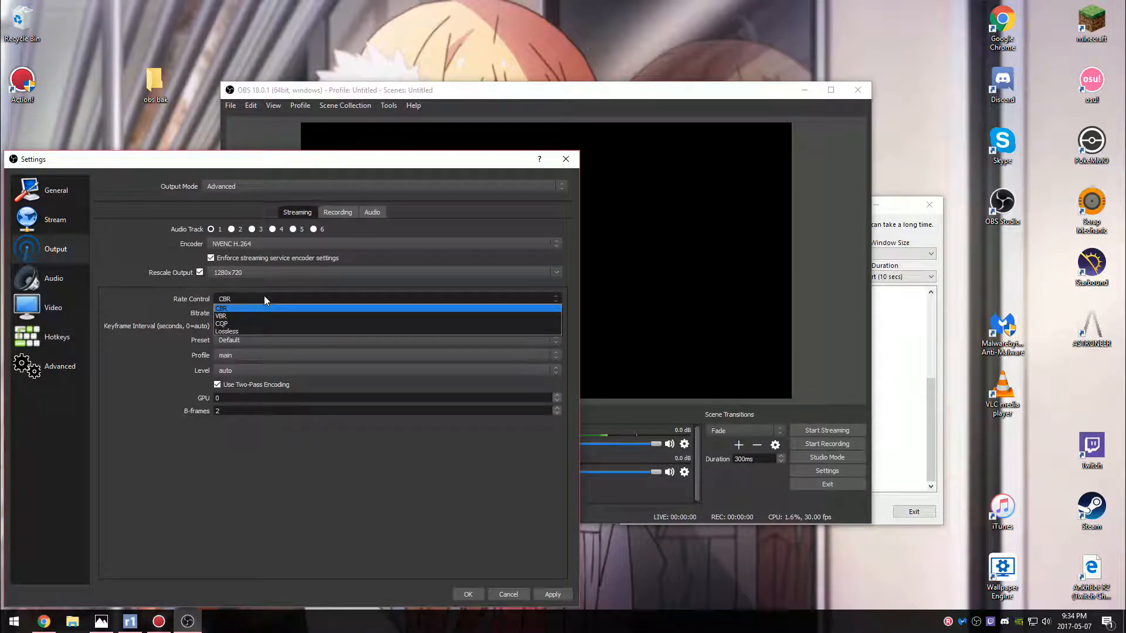
{"action": "left_click", "coordinate": [222, 308]}
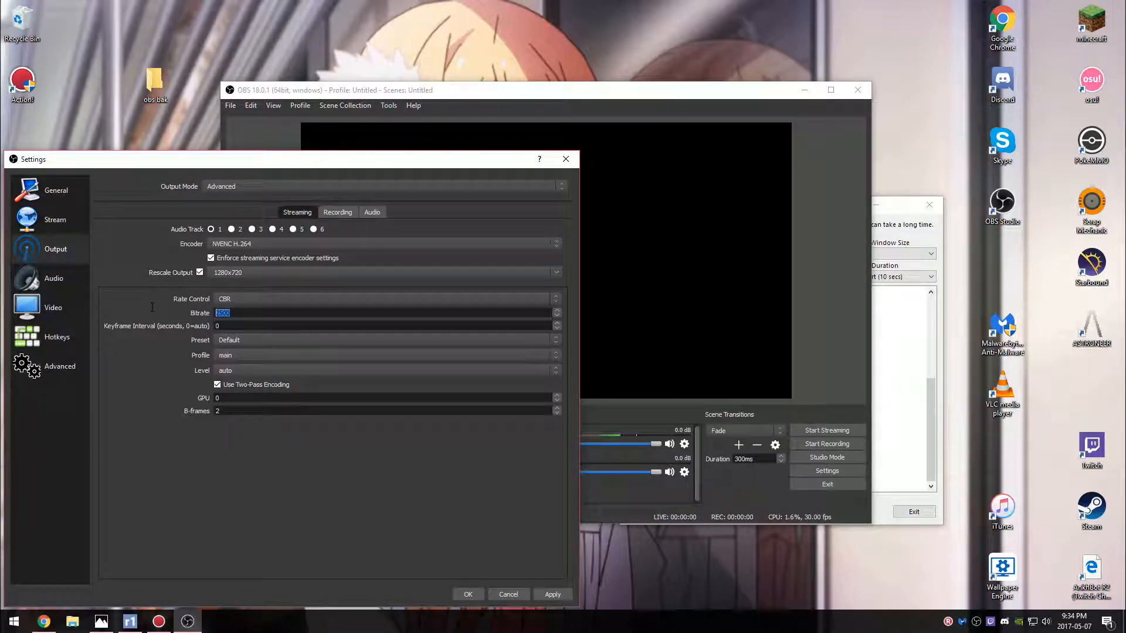
{"action": "type", "text": "1"}
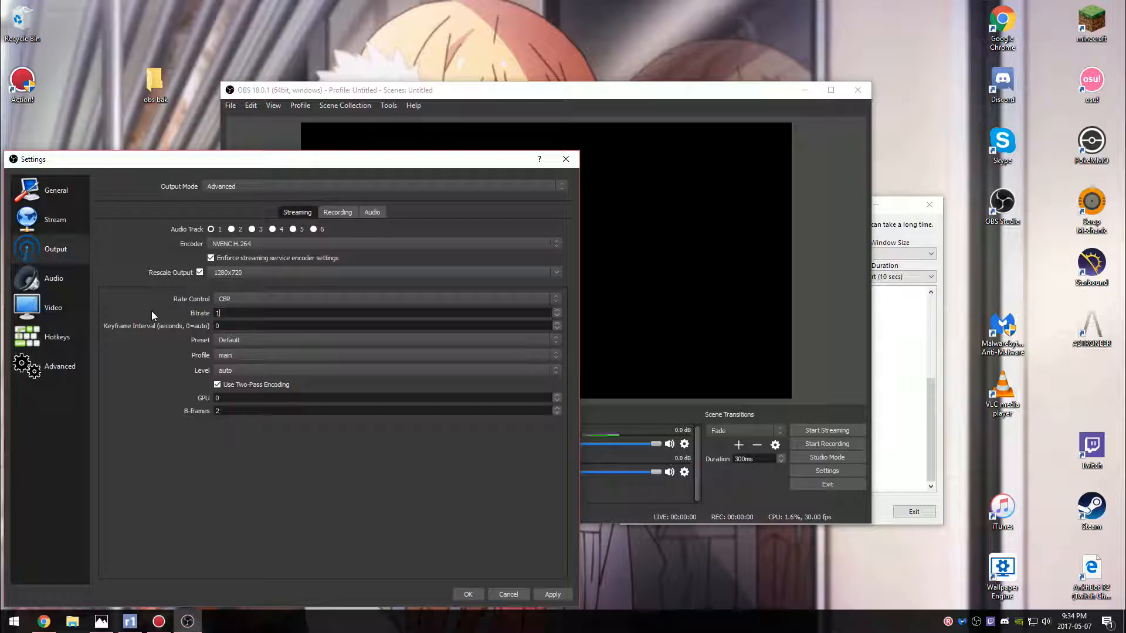
{"action": "type", "text": "800"}
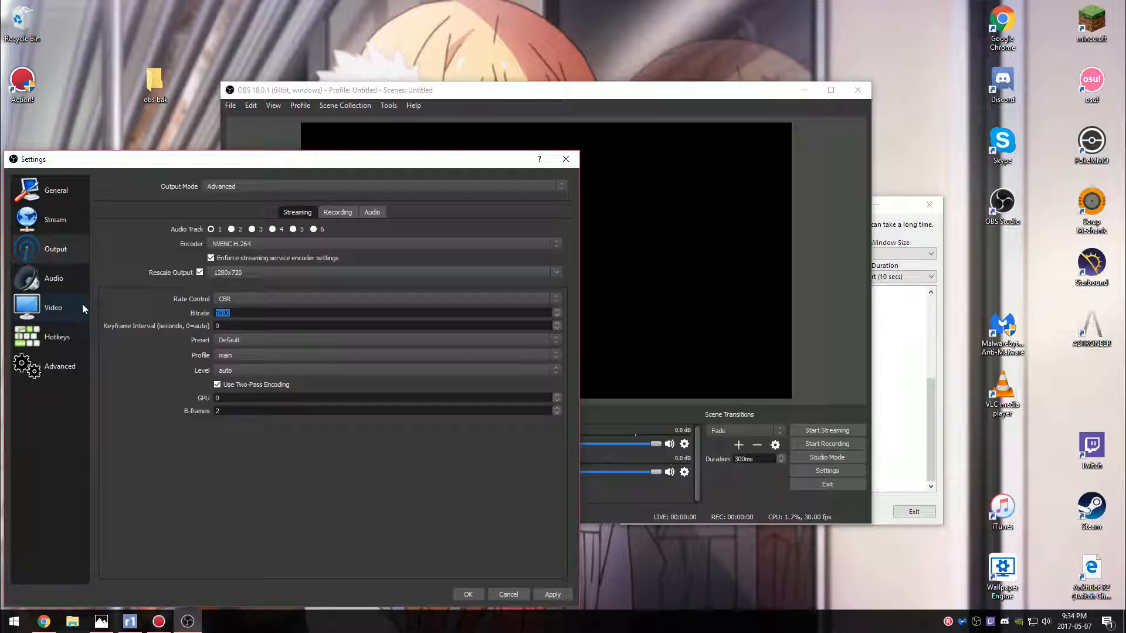
{"action": "type", "text": "2500"}
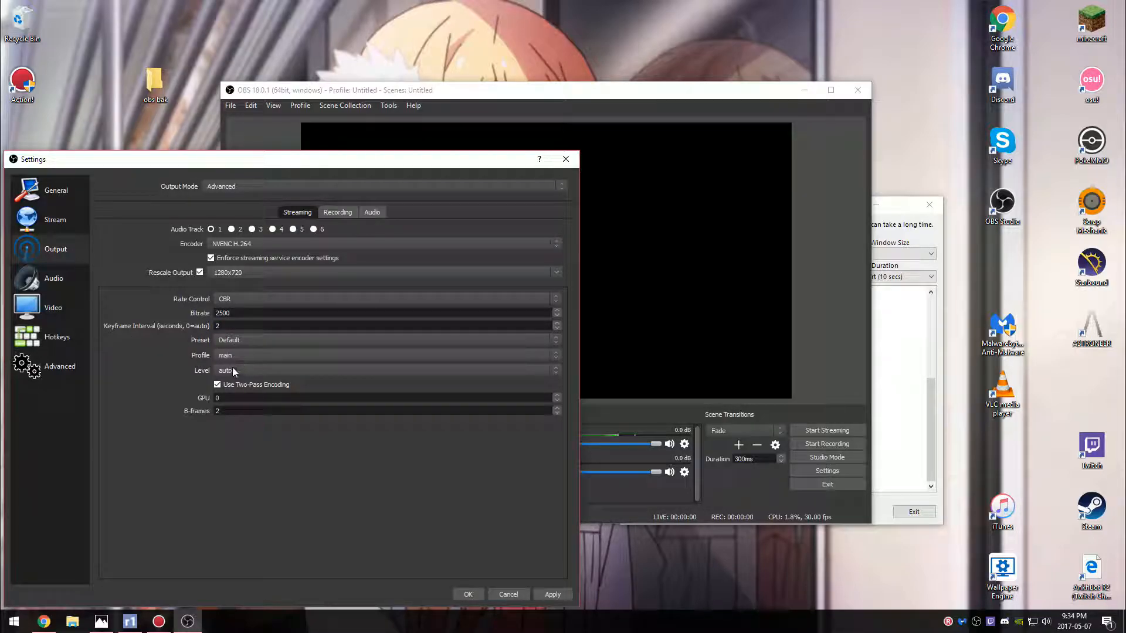
{"action": "mouse_move", "coordinate": [327, 200]}
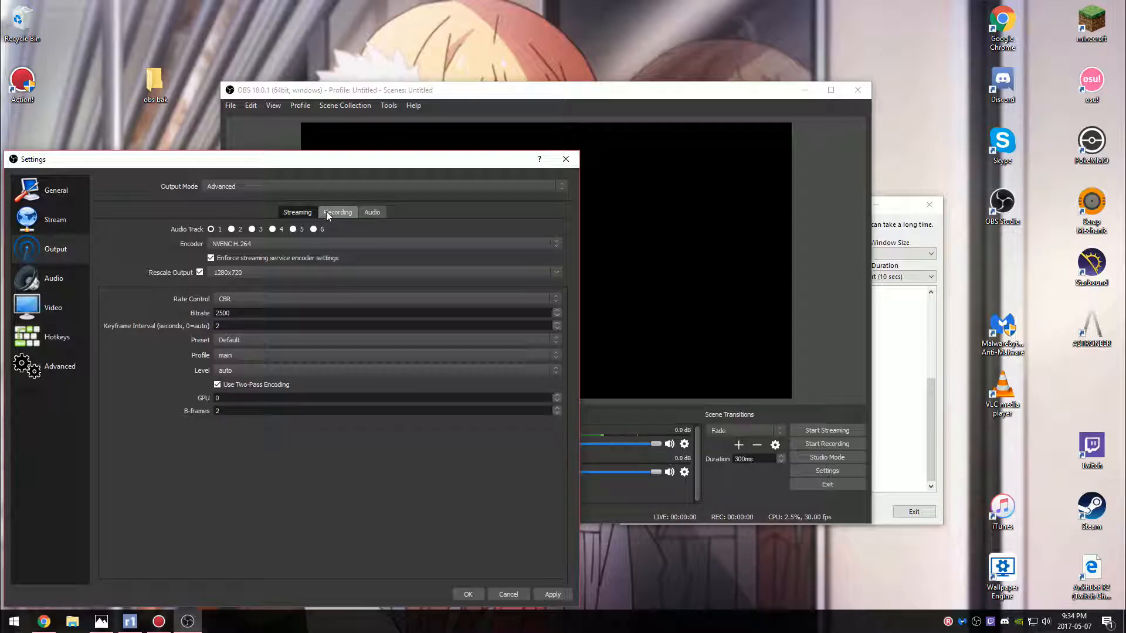
Set recording to mp4 with NVENC H.264, rescaled 1920x1080, CBR rate control
{"action": "left_click", "coordinate": [337, 212]}
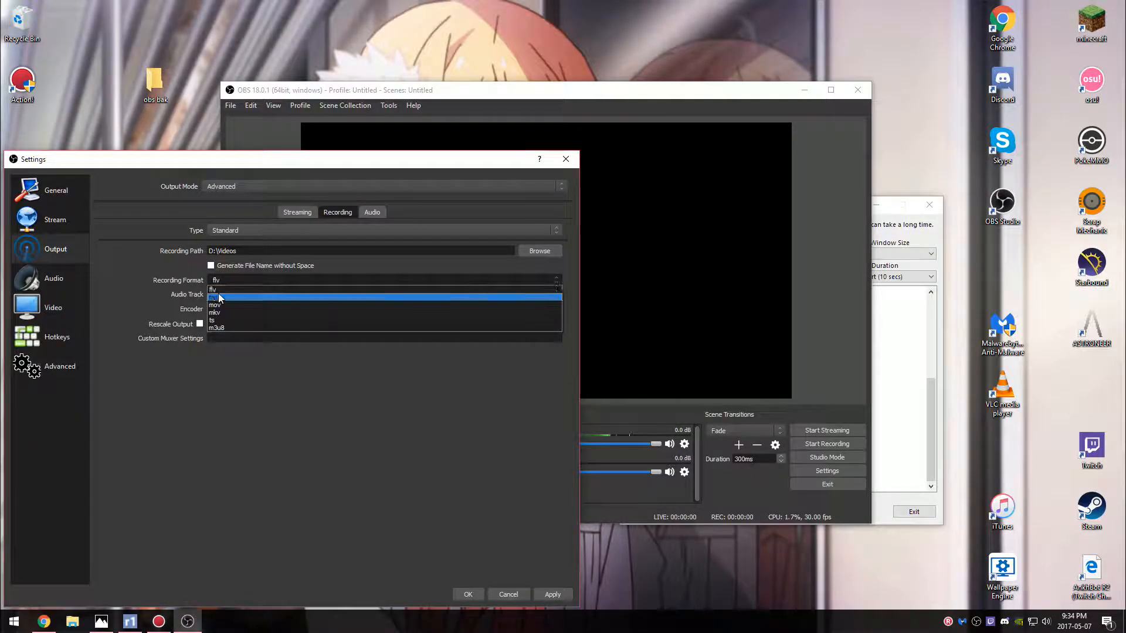
{"action": "left_click", "coordinate": [218, 297]}
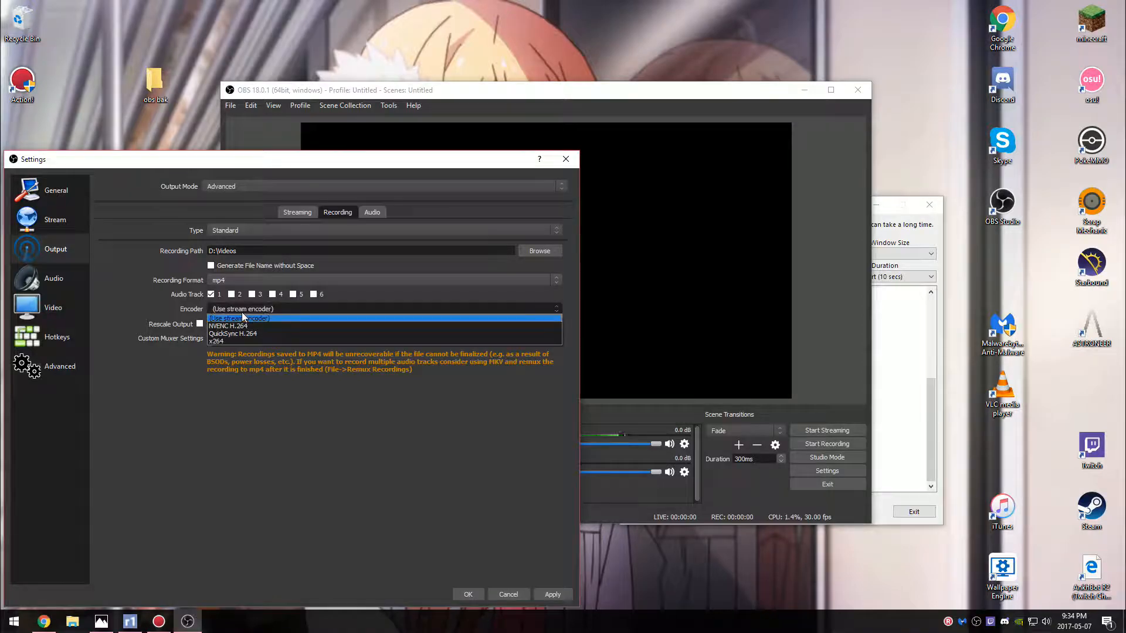
{"action": "left_click", "coordinate": [226, 325]}
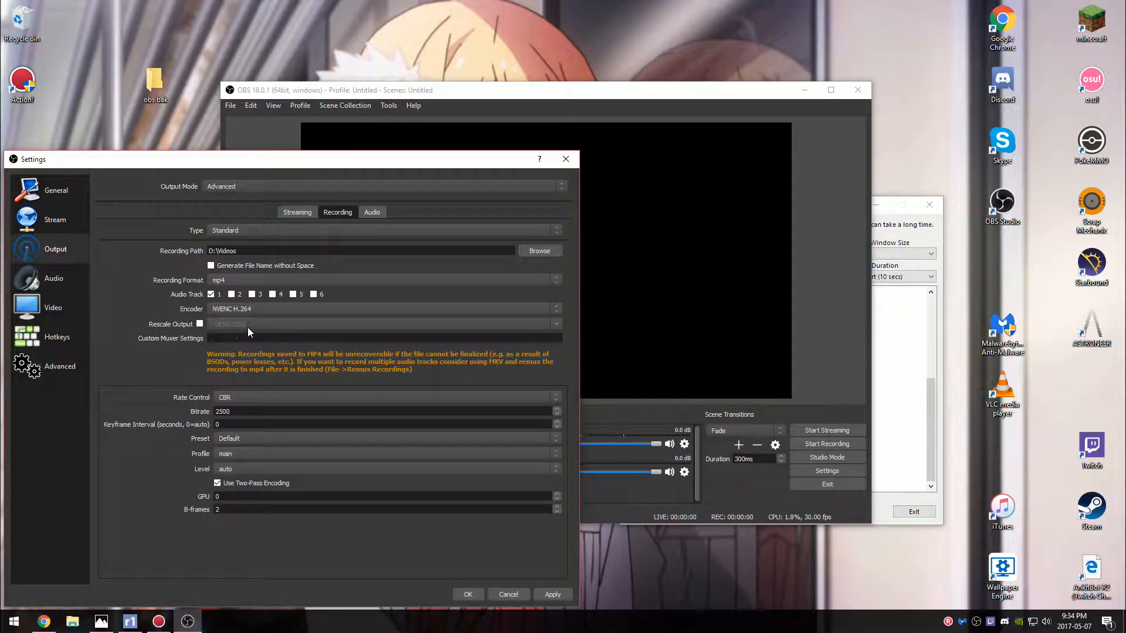
{"action": "left_click", "coordinate": [199, 323]}
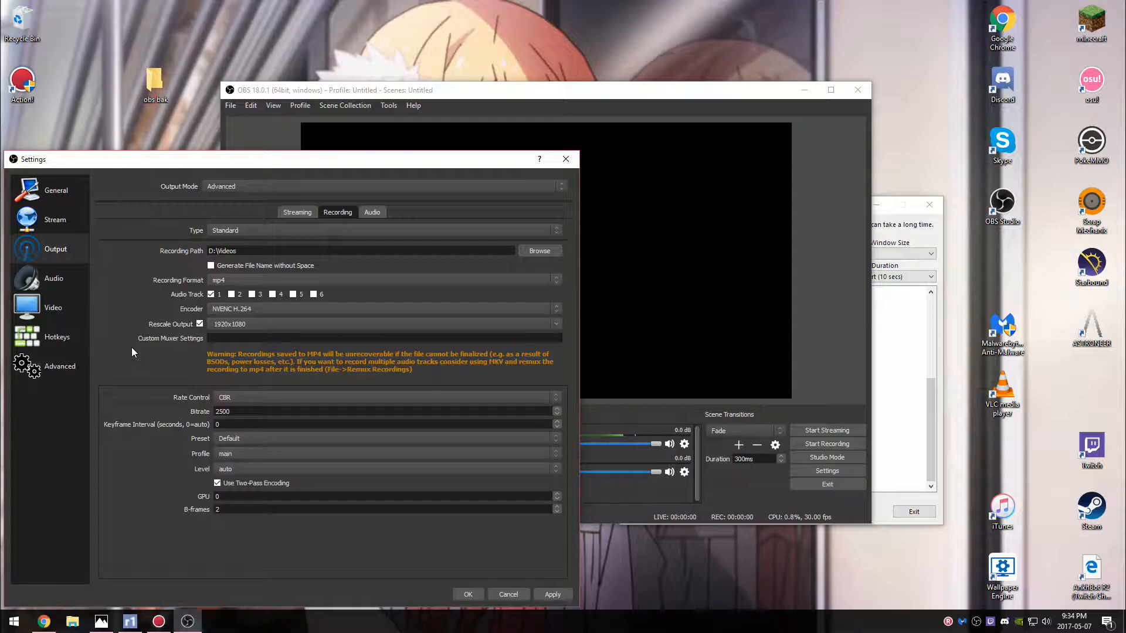
{"action": "mouse_move", "coordinate": [259, 406]}
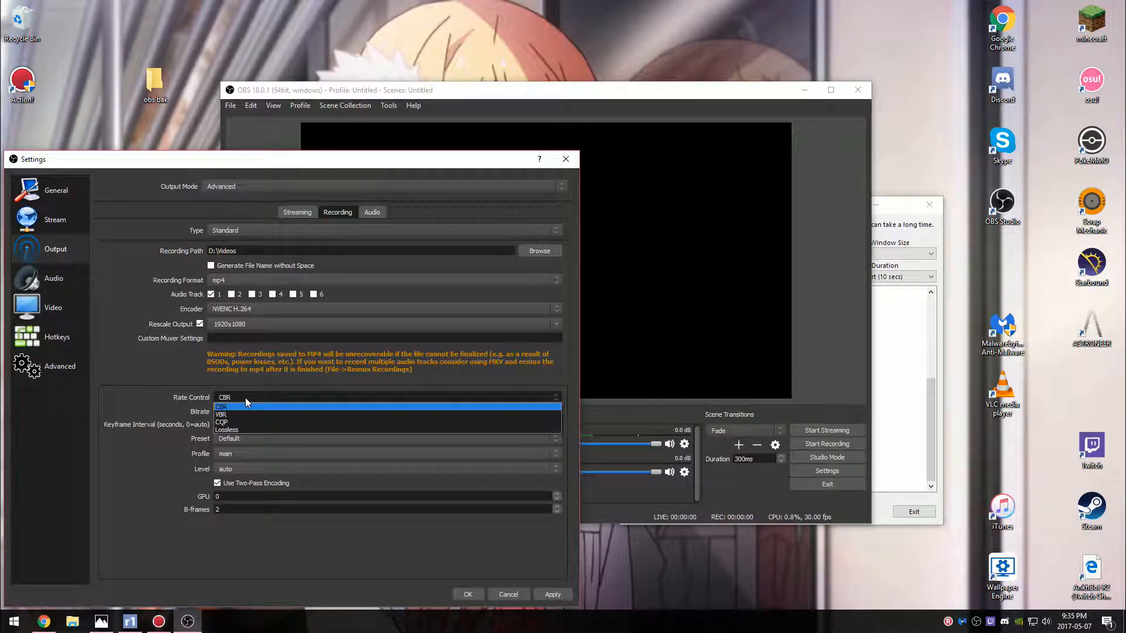
{"action": "left_click", "coordinate": [222, 407]}
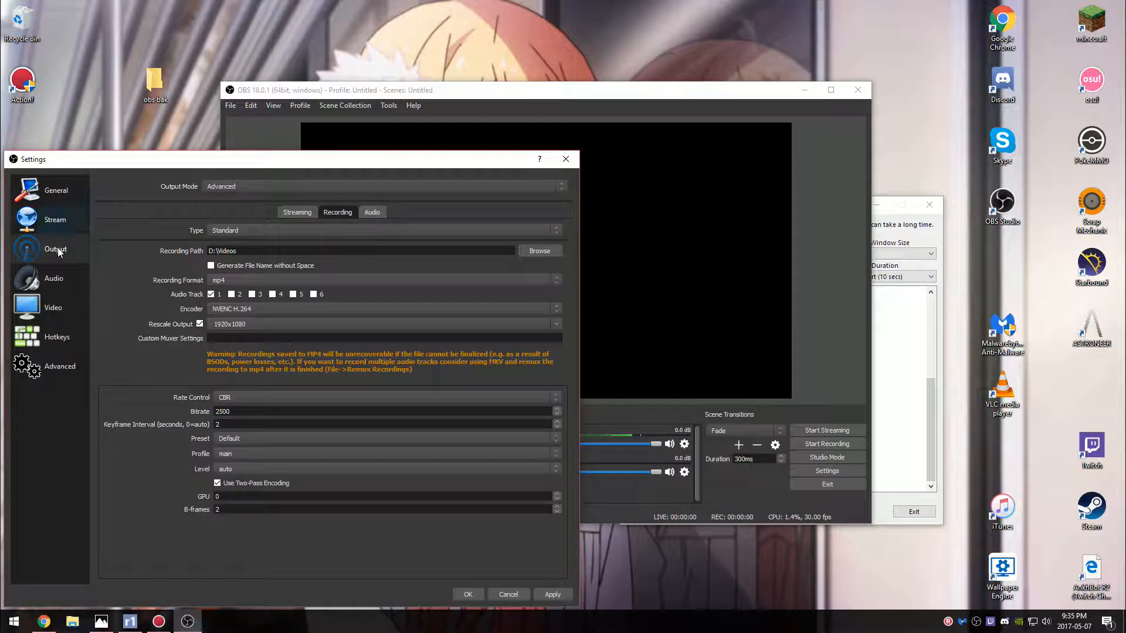
Review Audio (44.1khz), Video (1920x1080 to 1280x720, 30 FPS) and Hotkeys, then close Settings
{"action": "left_click", "coordinate": [54, 280]}
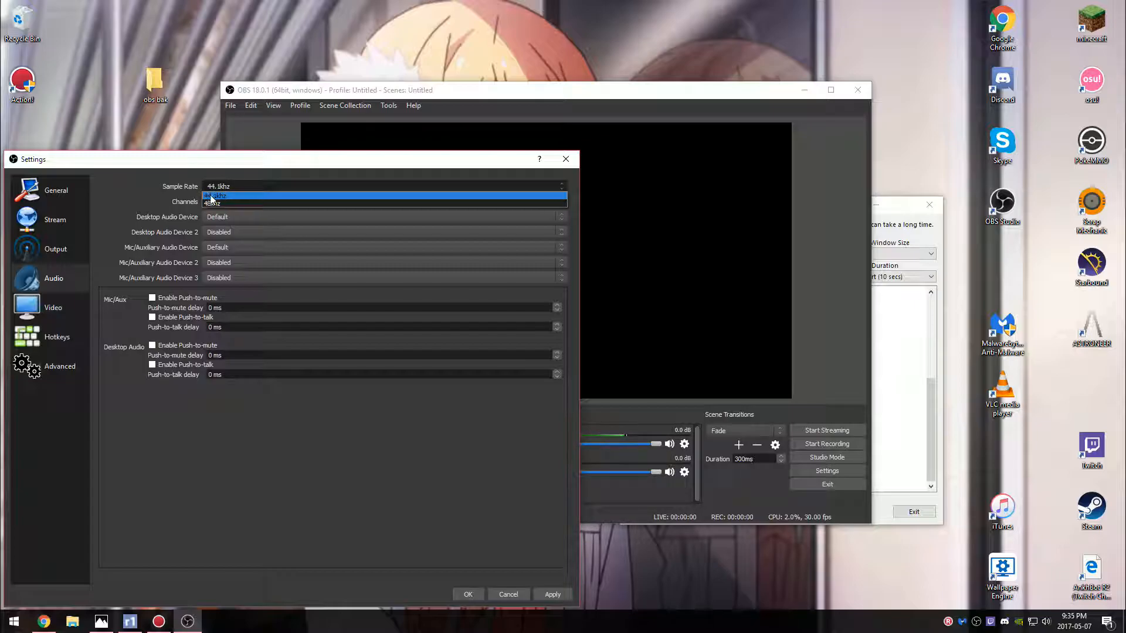
{"action": "left_click", "coordinate": [384, 202]}
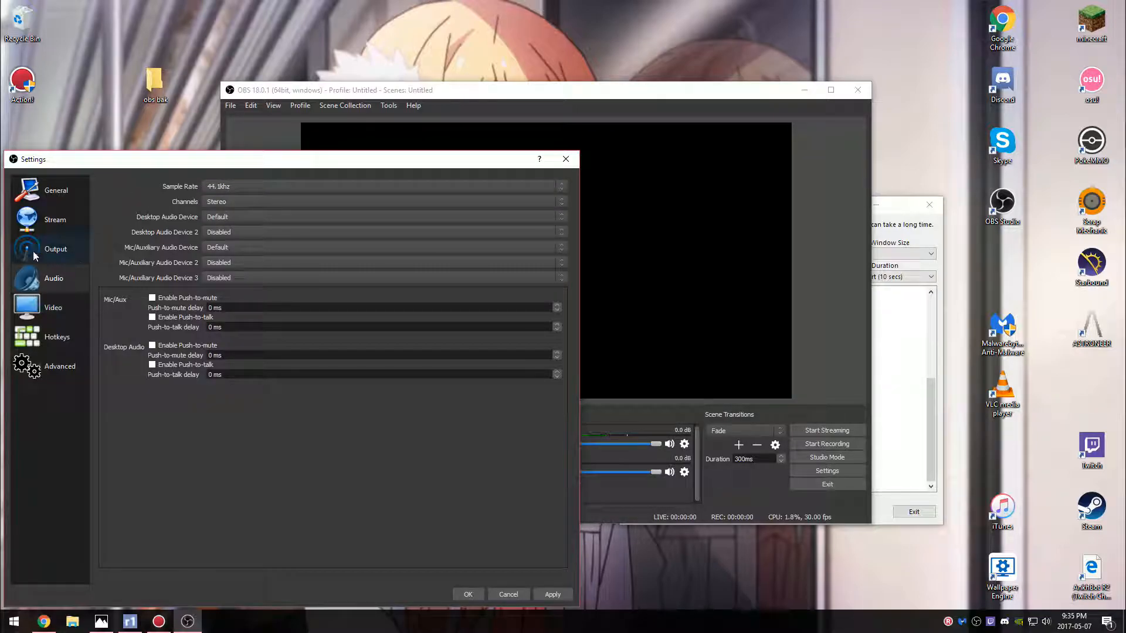
{"action": "left_click", "coordinate": [53, 307]}
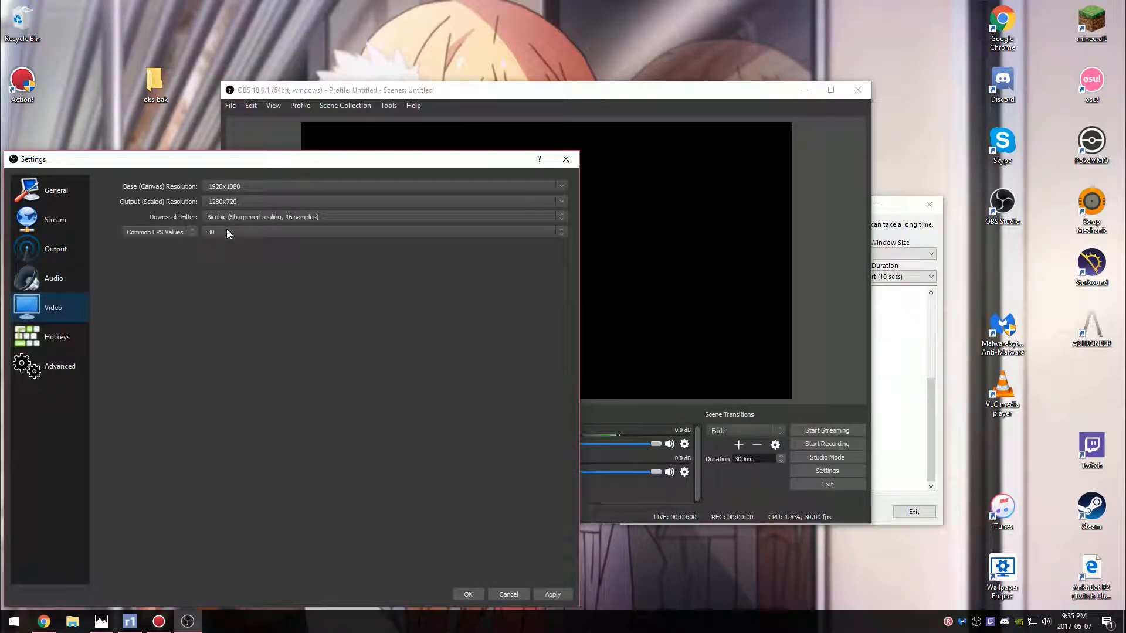
{"action": "mouse_move", "coordinate": [160, 377]}
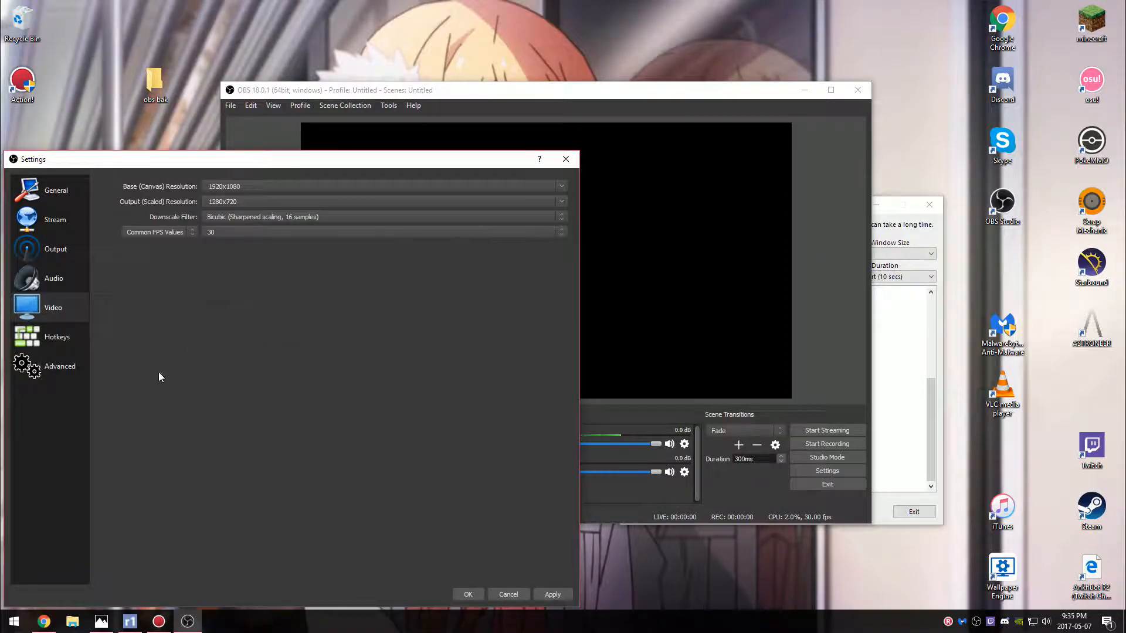
{"action": "left_click", "coordinate": [56, 336]}
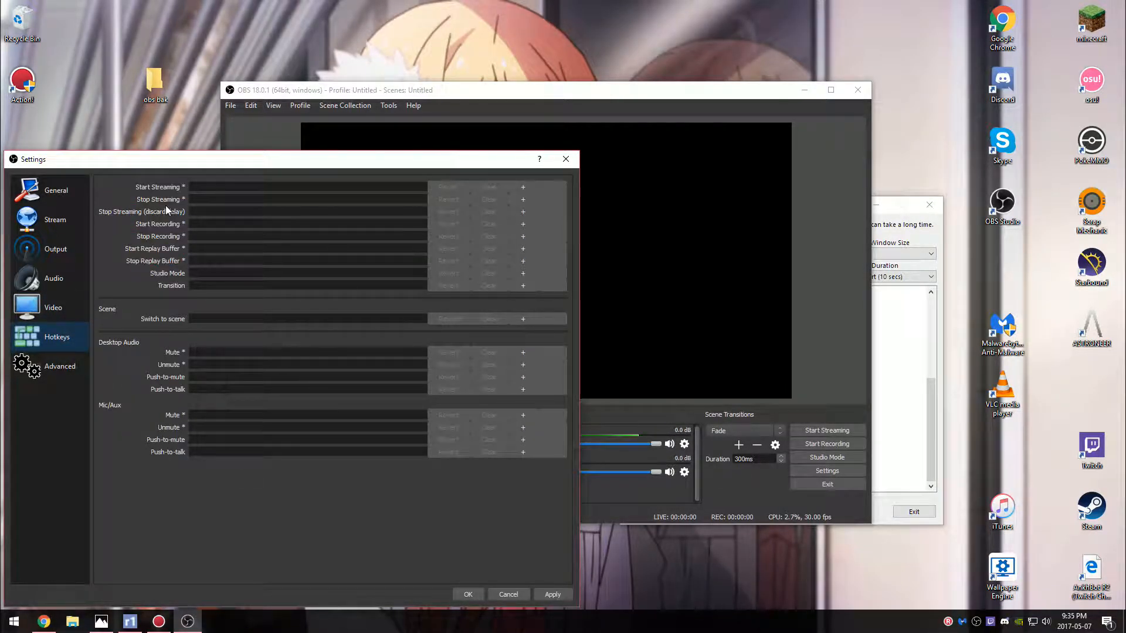
{"action": "left_click", "coordinate": [60, 366]}
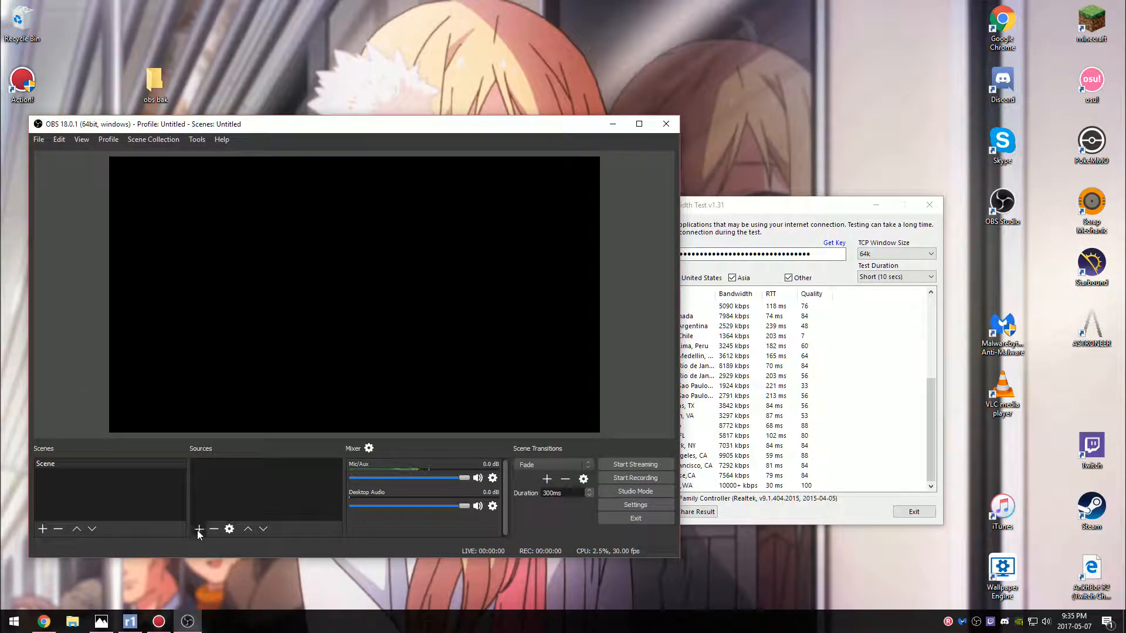
Show the add-source menu listing source types, with Media Source highlighted
{"action": "left_click", "coordinate": [199, 529]}
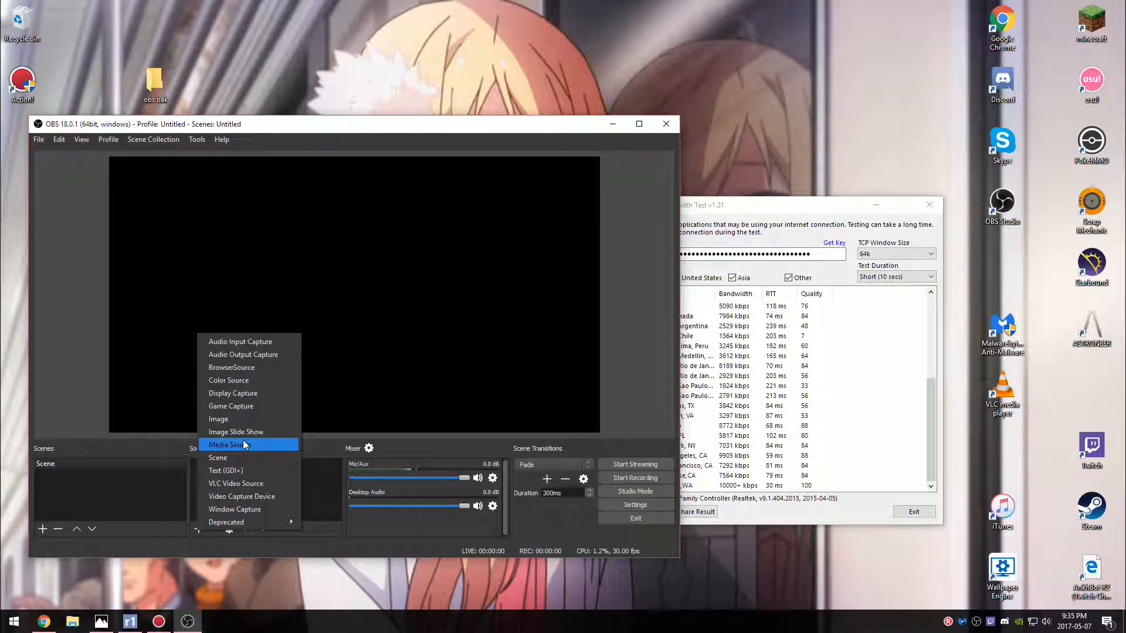
{"action": "mouse_move", "coordinate": [247, 432]}
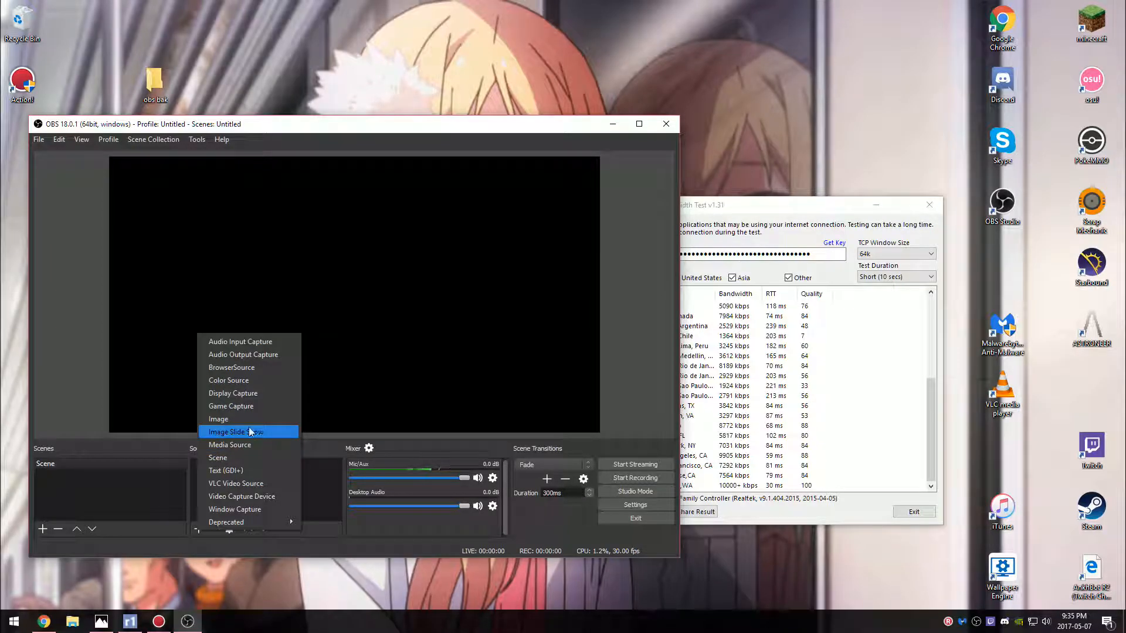
{"action": "mouse_move", "coordinate": [231, 405]}
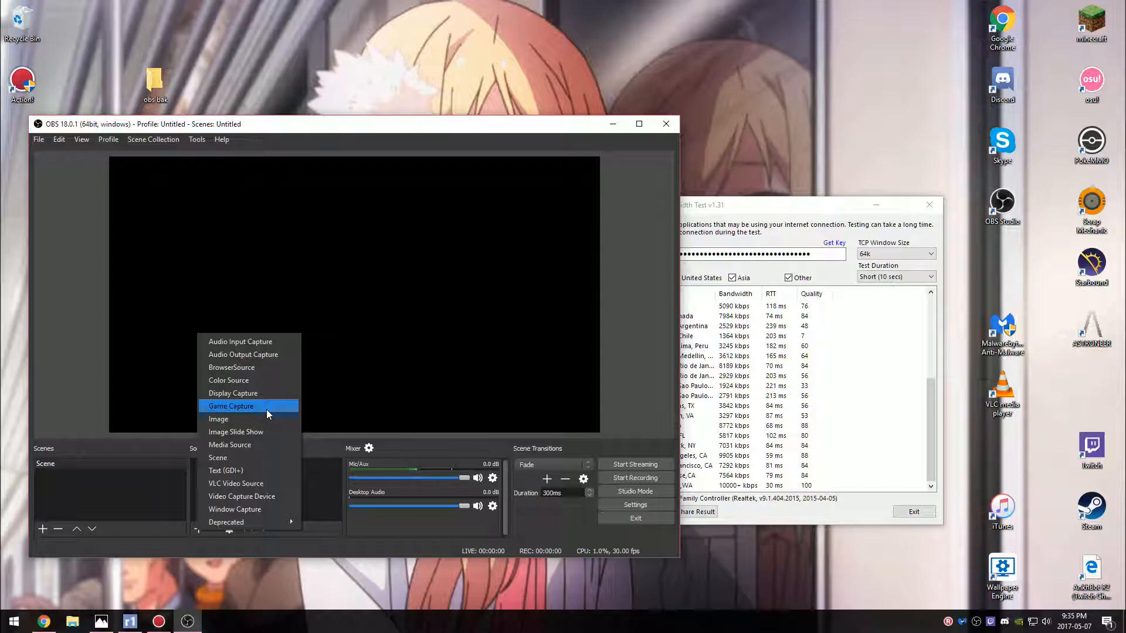
{"action": "mouse_move", "coordinate": [235, 509]}
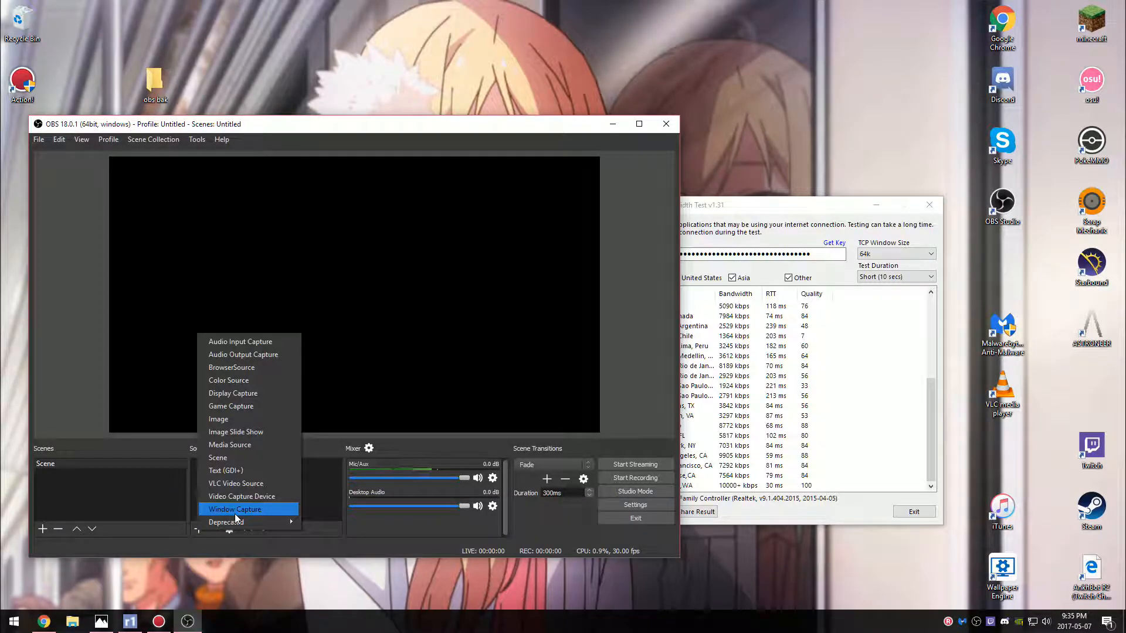
{"action": "mouse_move", "coordinate": [231, 406]}
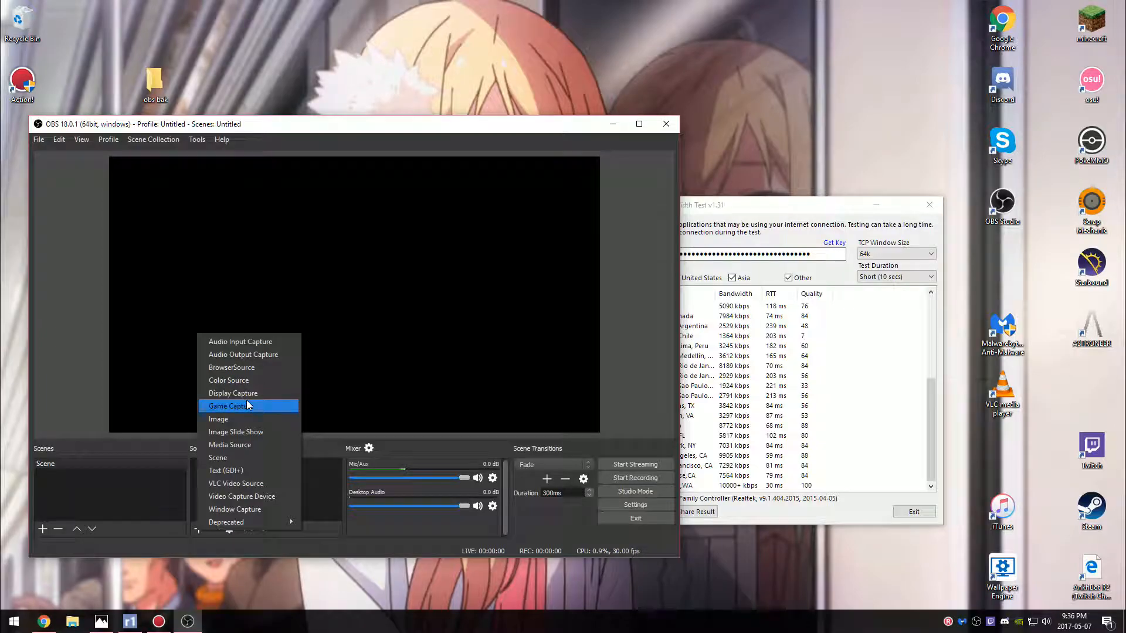
{"action": "mouse_move", "coordinate": [232, 393]}
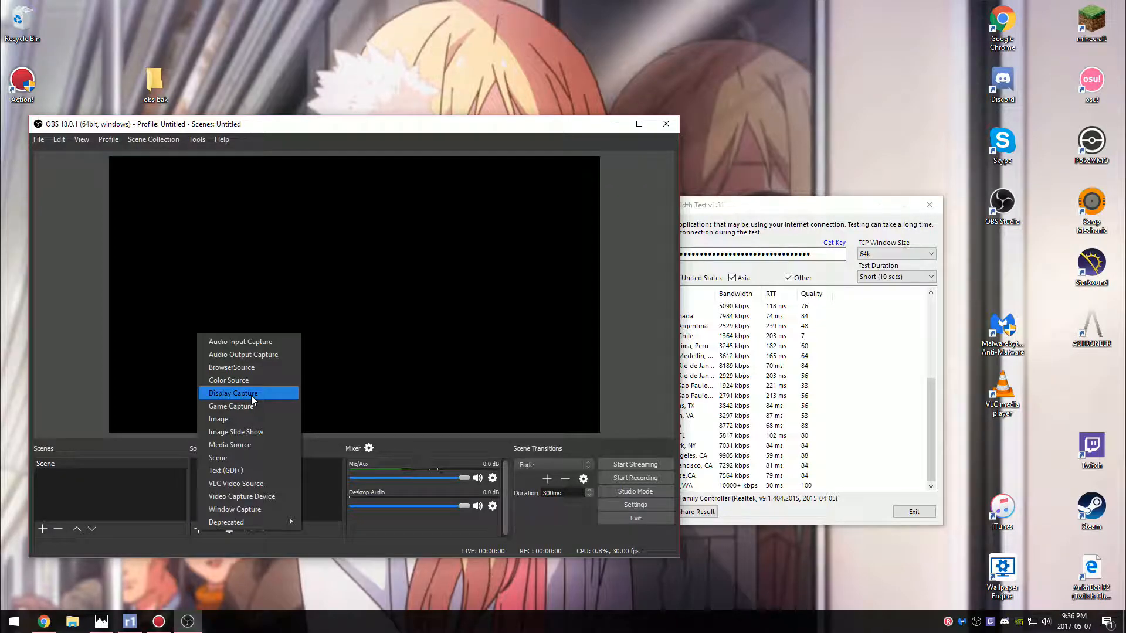
{"action": "mouse_move", "coordinate": [236, 432]}
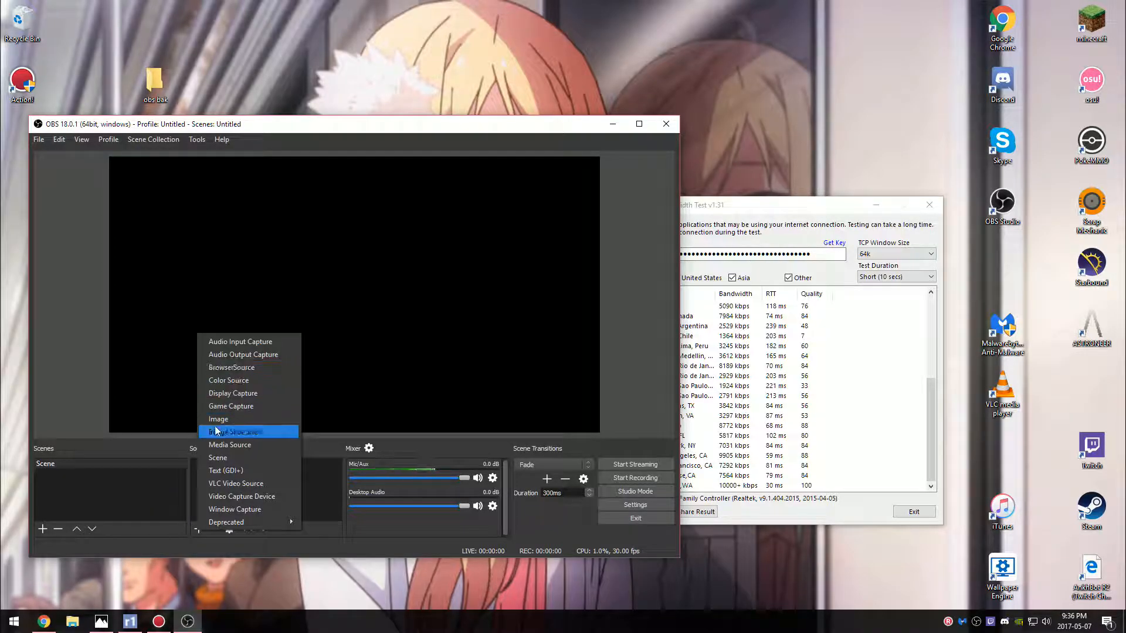